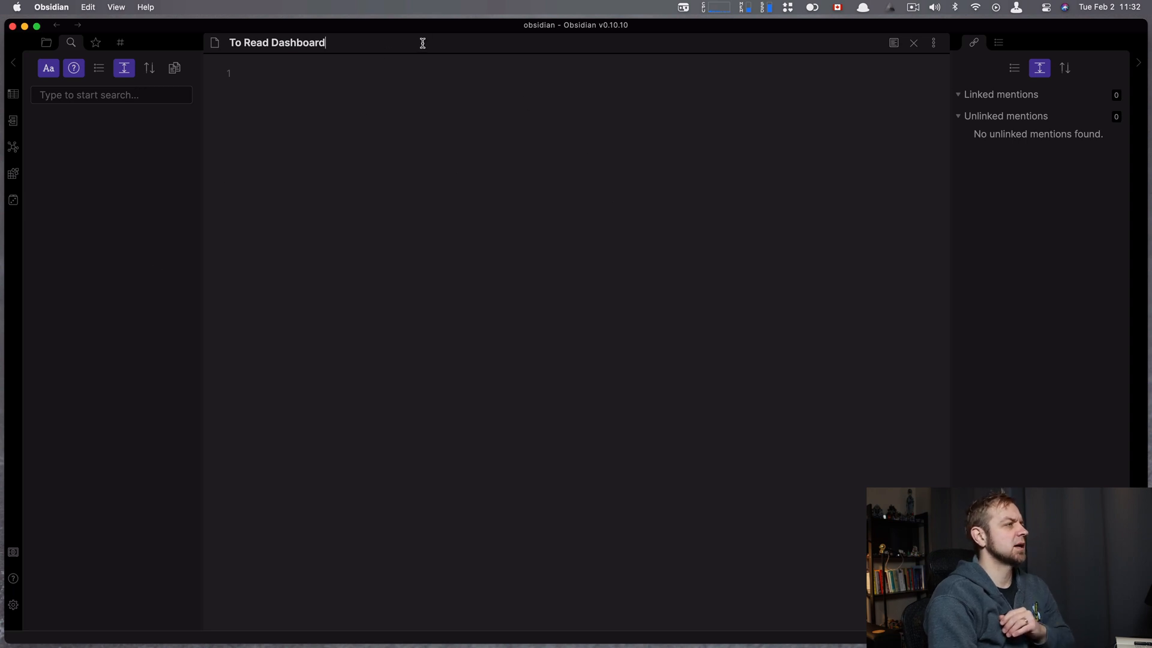
Step: Show the full-vault graph with the sidebar hidden and the old 'homebrew' filter cleared
{"action": "left_click", "coordinate": [12, 145]}
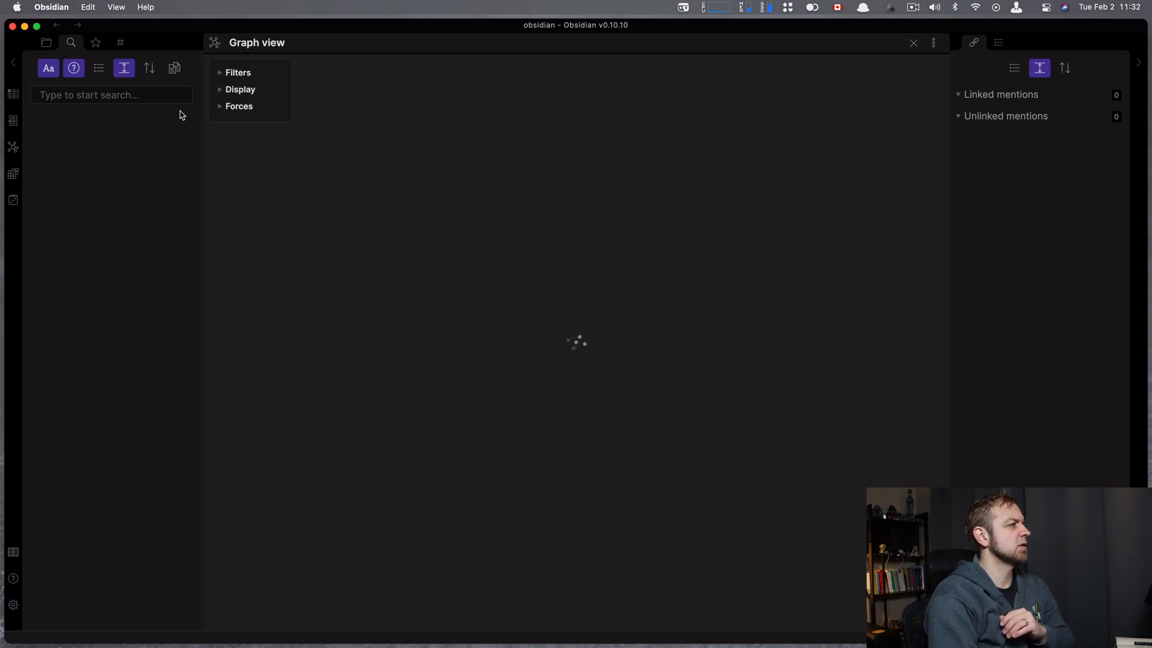
{"action": "mouse_move", "coordinate": [12, 64]}
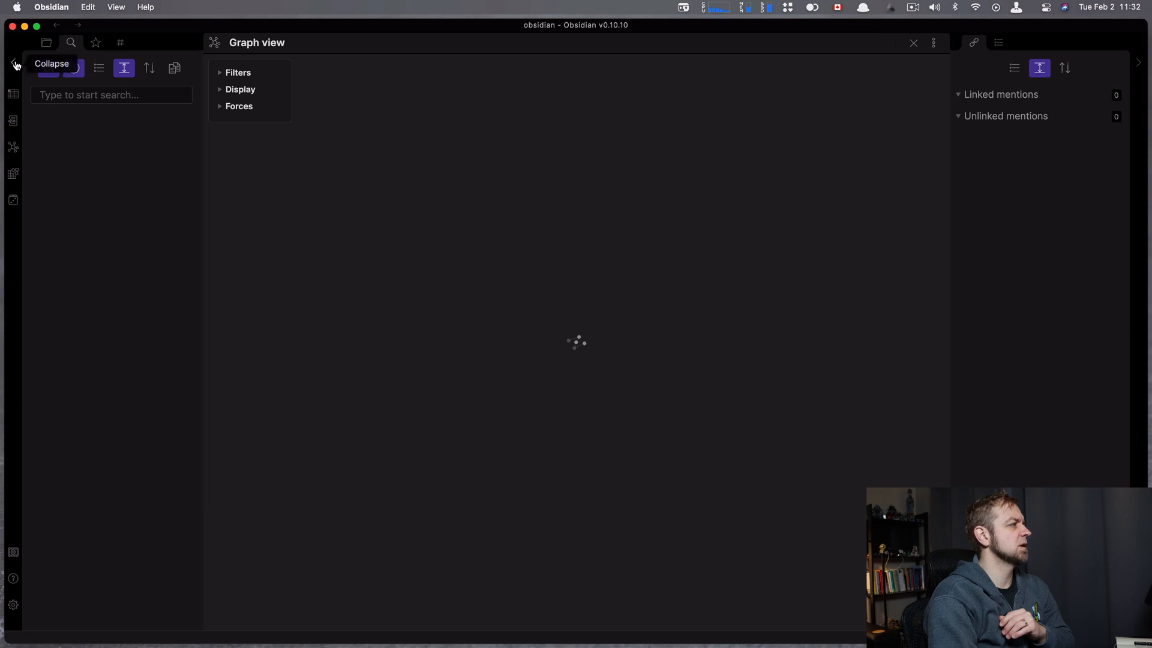
{"action": "left_click", "coordinate": [12, 63]}
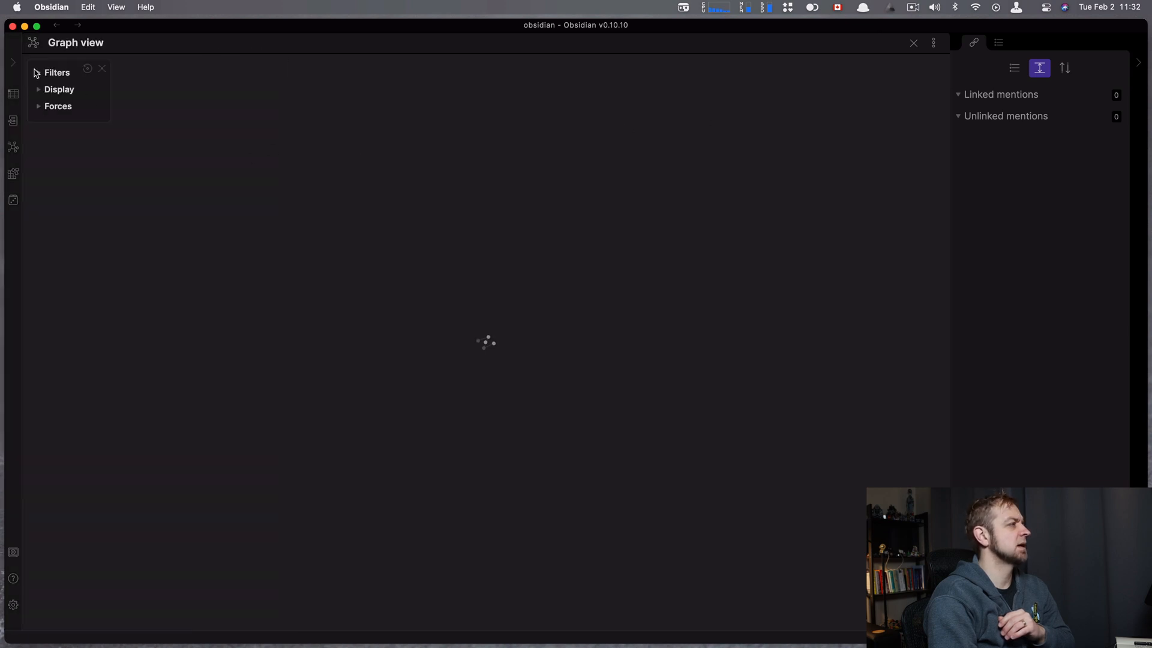
{"action": "left_click", "coordinate": [37, 72]}
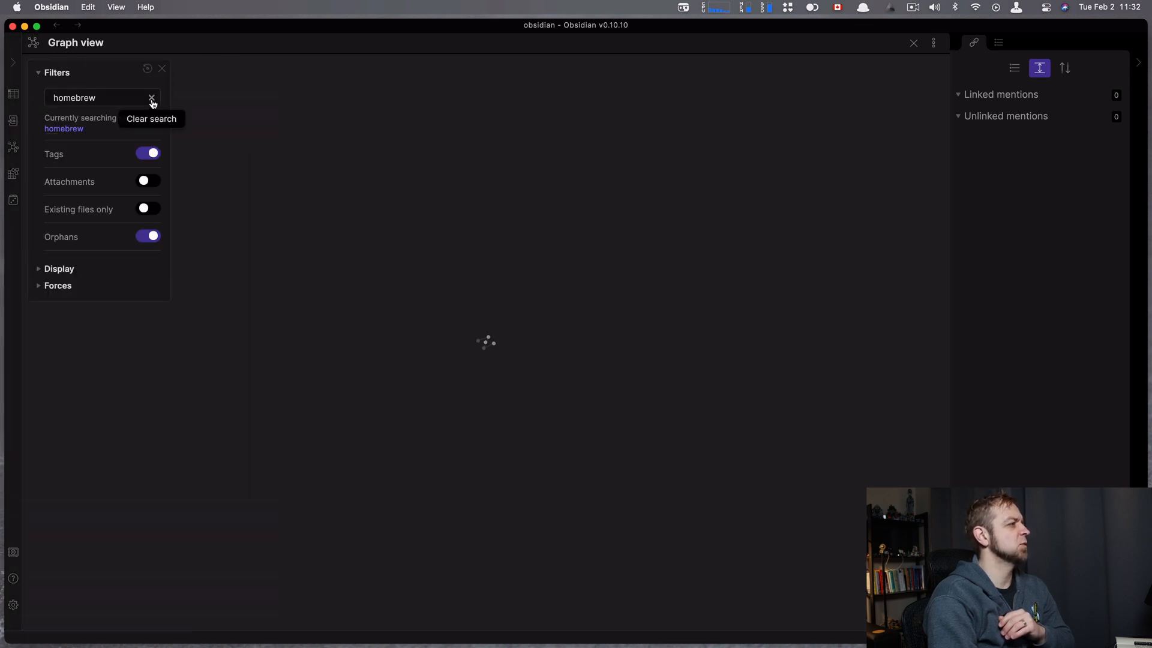
{"action": "left_click", "coordinate": [153, 98]}
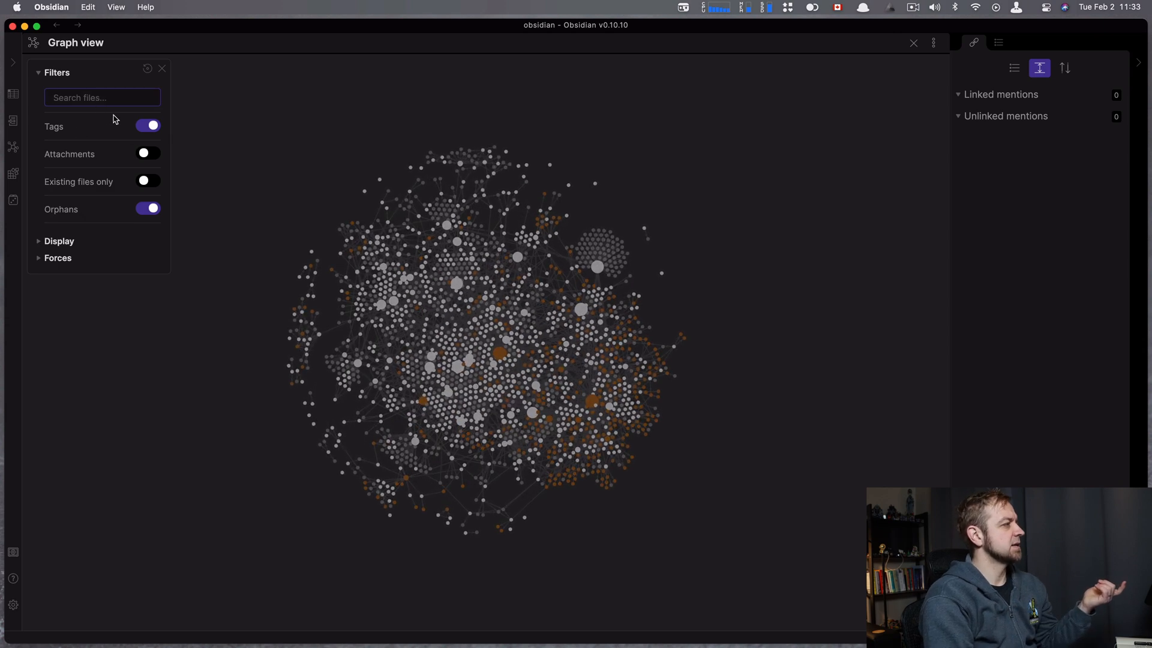
{"action": "left_click", "coordinate": [96, 98]}
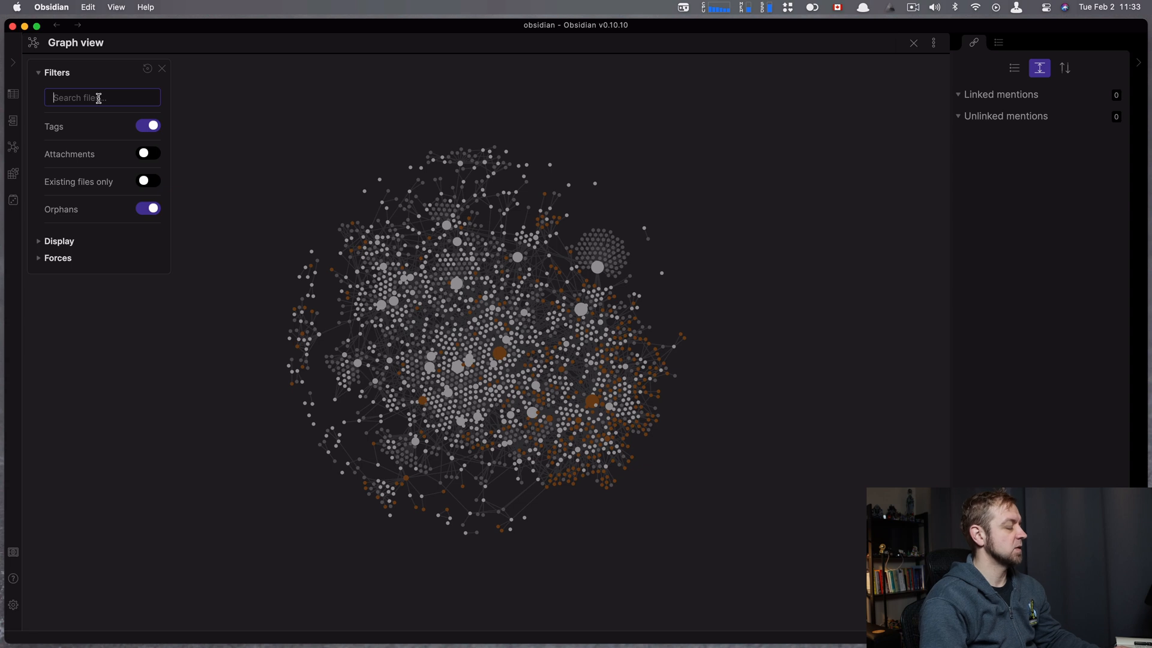
{"action": "type", "text": "#toread"}
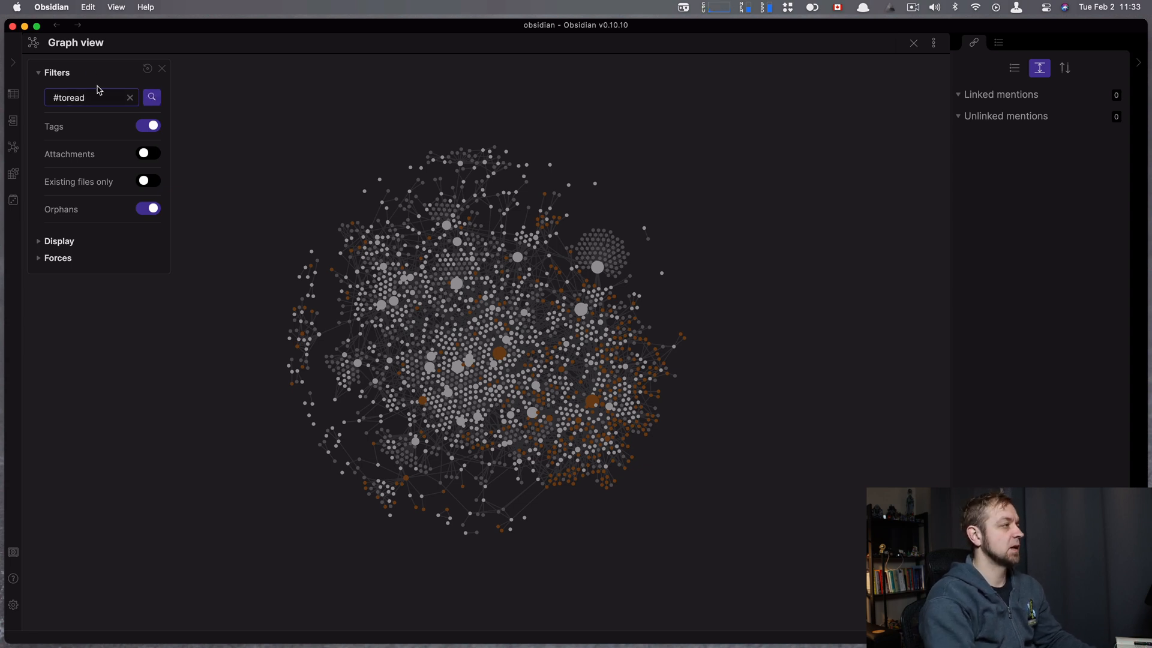
{"action": "left_click", "coordinate": [152, 96]}
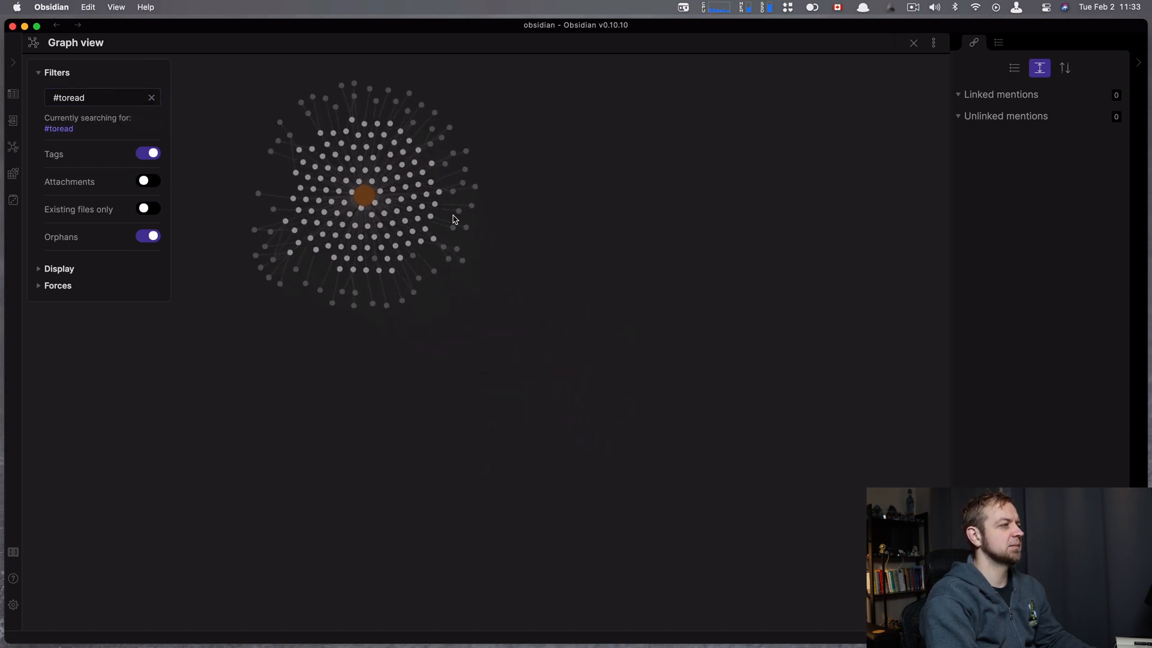
{"action": "left_click_drag", "start_coordinate": [452, 219], "coordinate": [741, 331]}
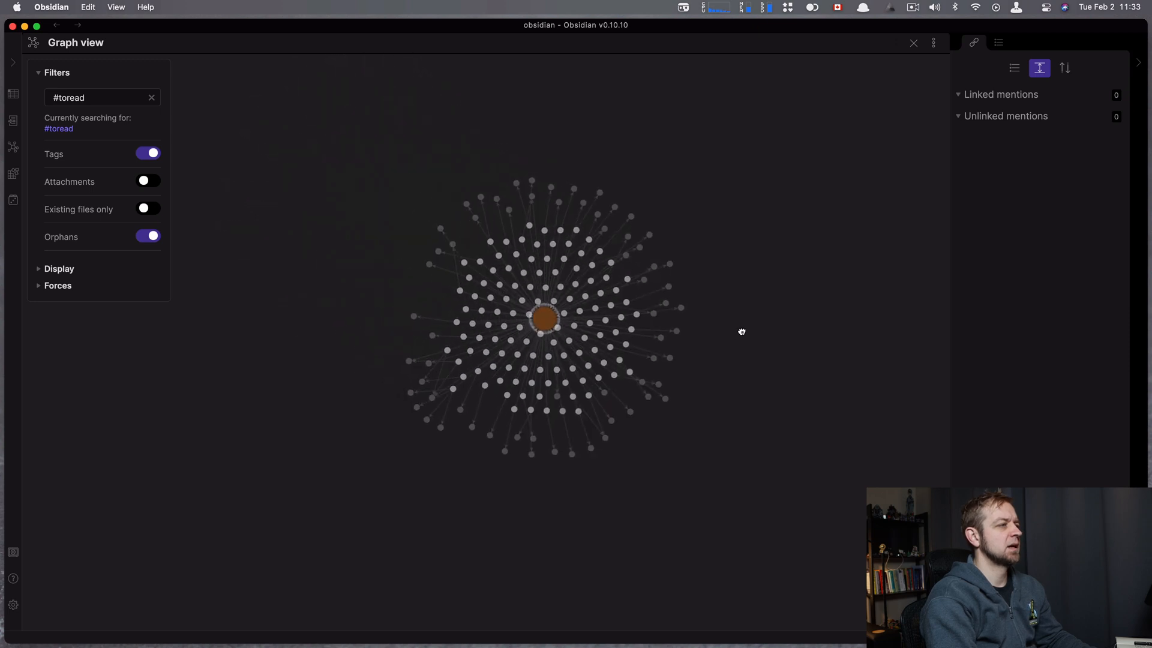
{"action": "left_click", "coordinate": [102, 97]}
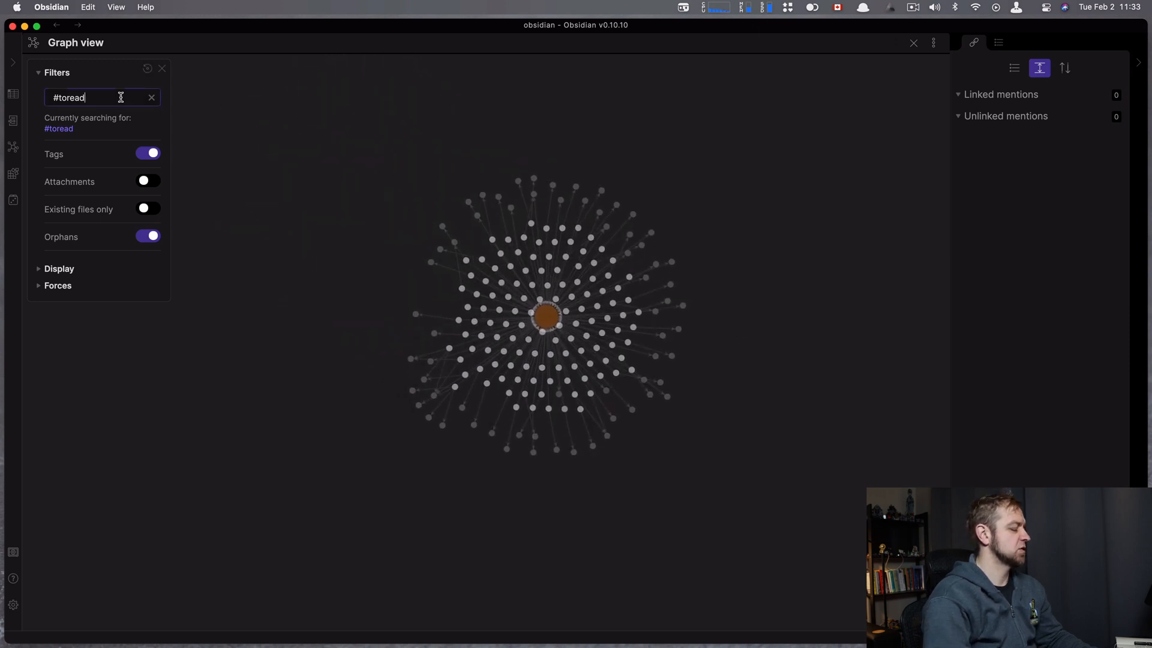
{"action": "type", "text": "#marriage"}
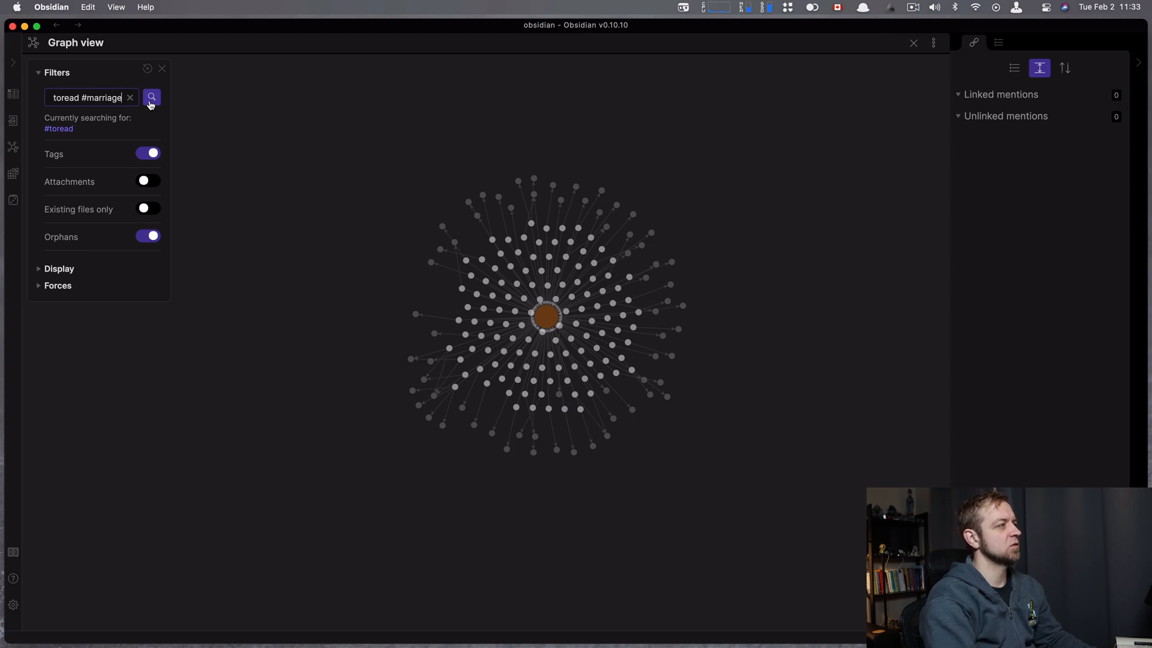
{"action": "left_click", "coordinate": [151, 98]}
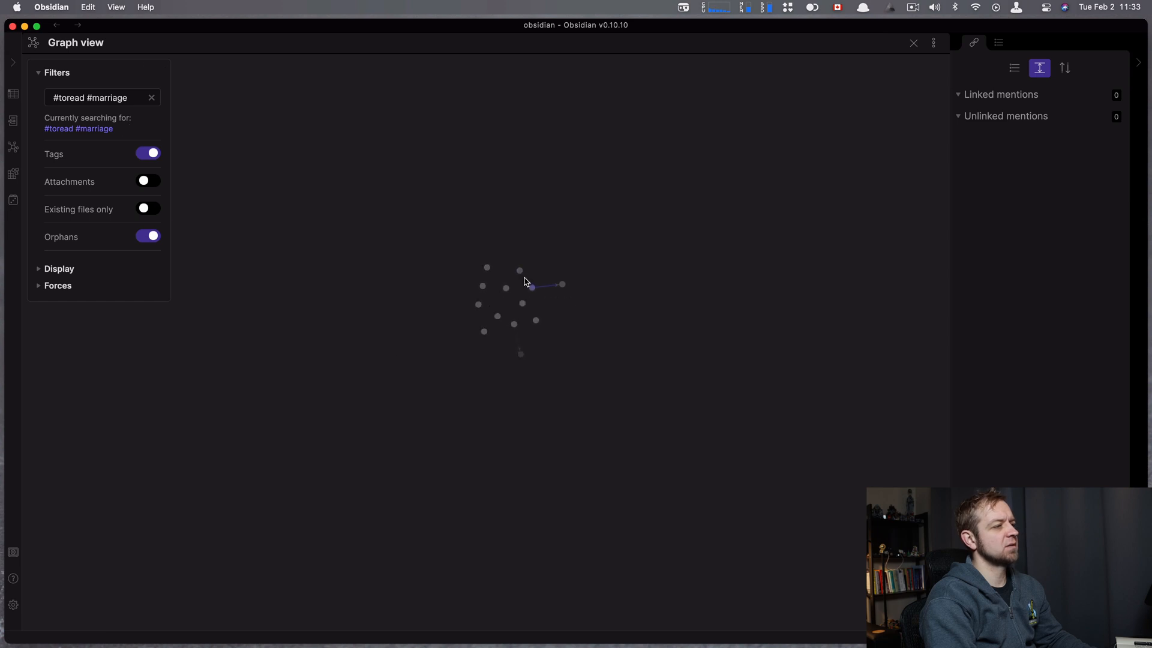
{"action": "mouse_move", "coordinate": [561, 287]}
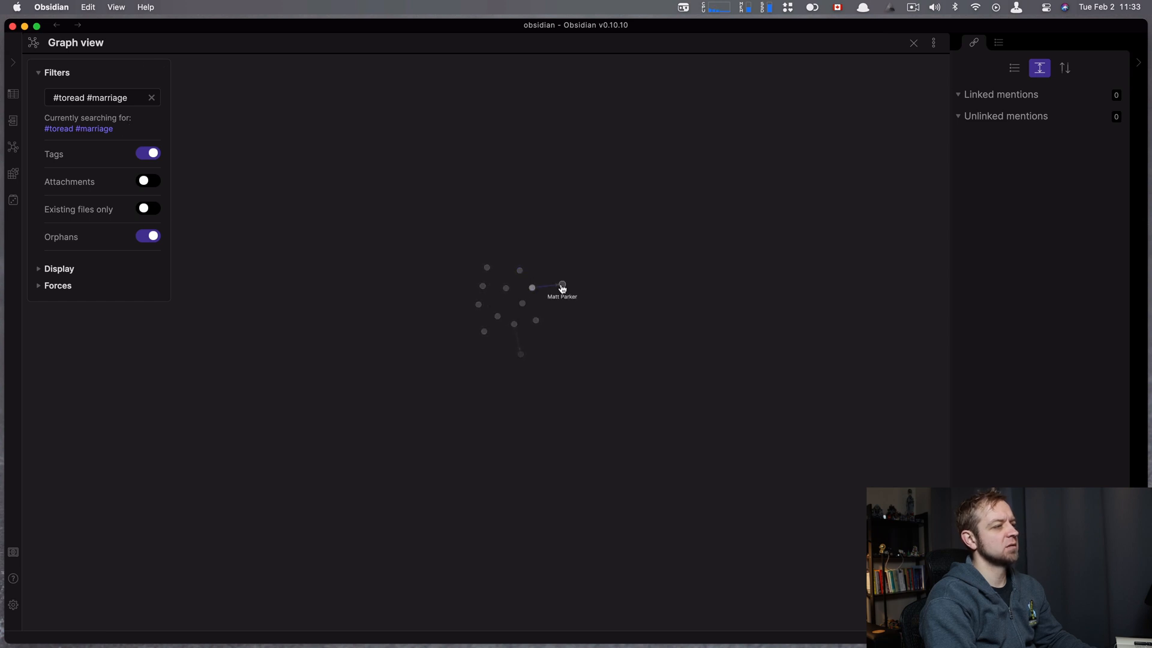
{"action": "mouse_move", "coordinate": [522, 304]}
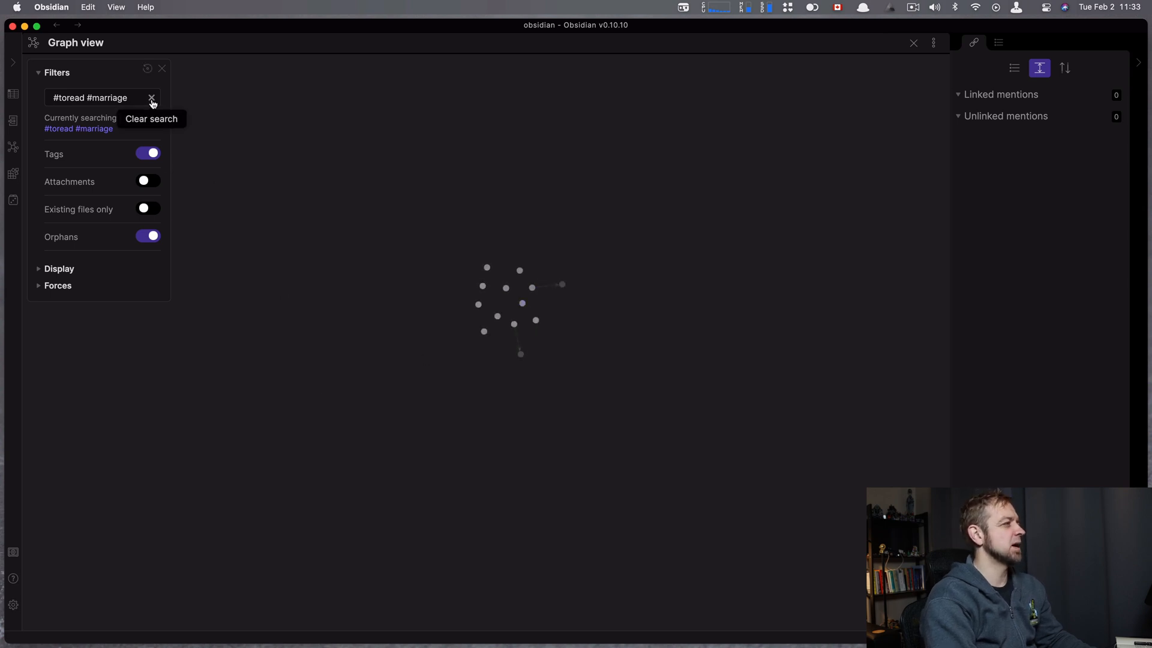
{"action": "left_click", "coordinate": [153, 98]}
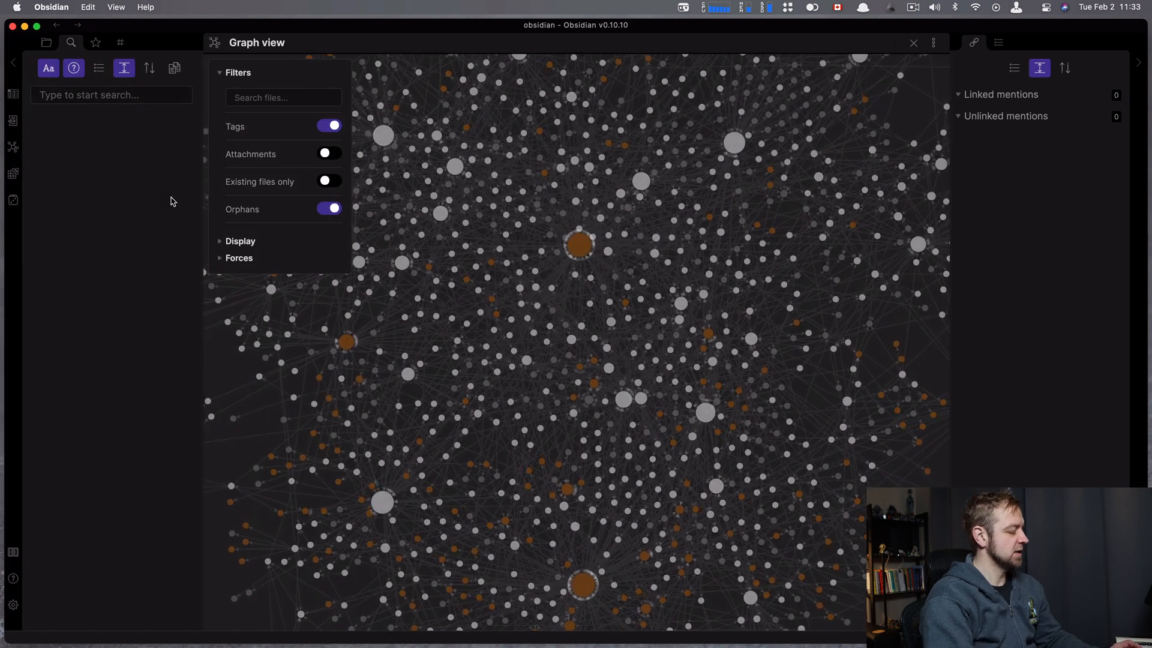
Step: In To Read Dashboard, add a '## Marriage' heading followed by an empty ```query block
{"action": "type", "text": "to"}
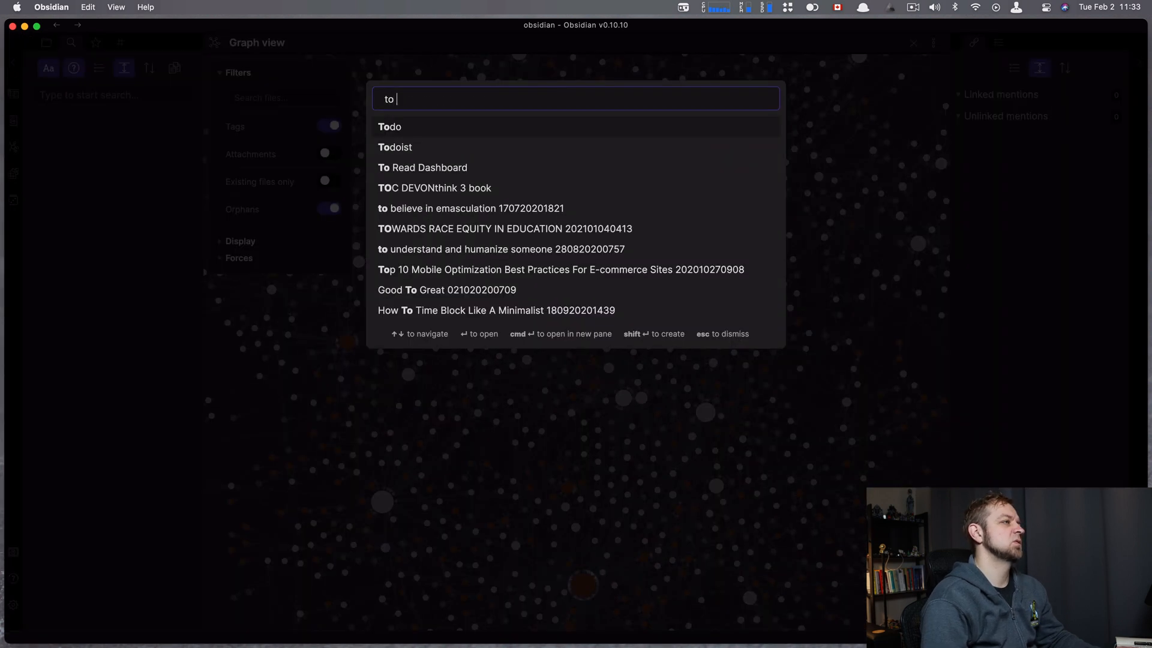
{"action": "left_click", "coordinate": [420, 167]}
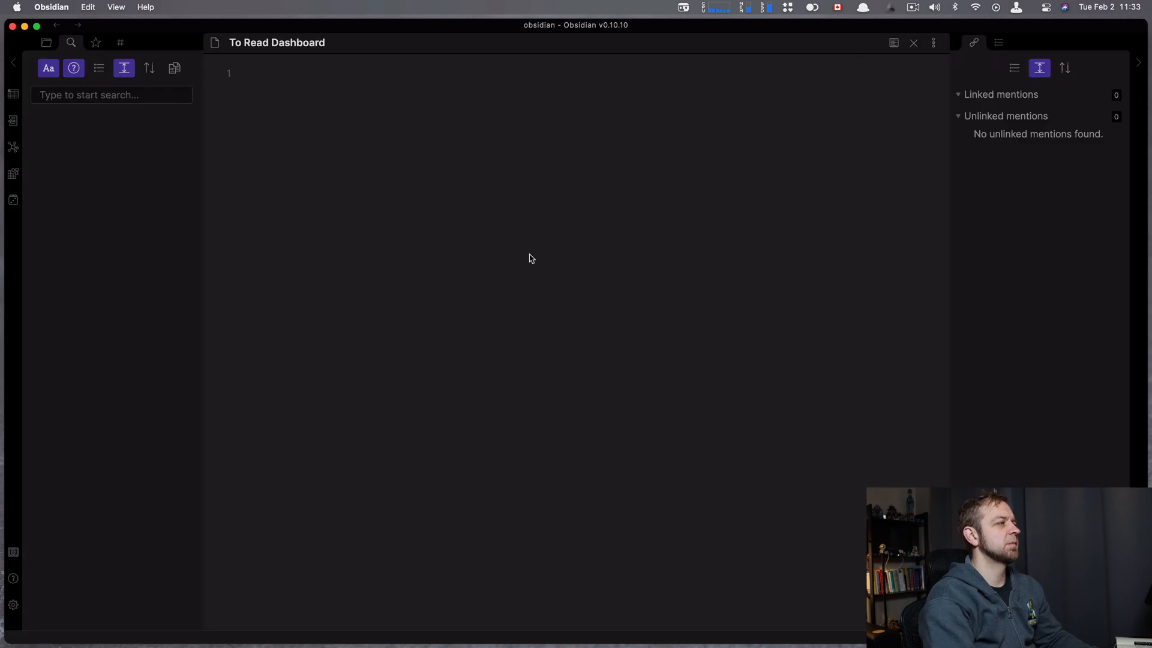
{"action": "type", "text": "##"}
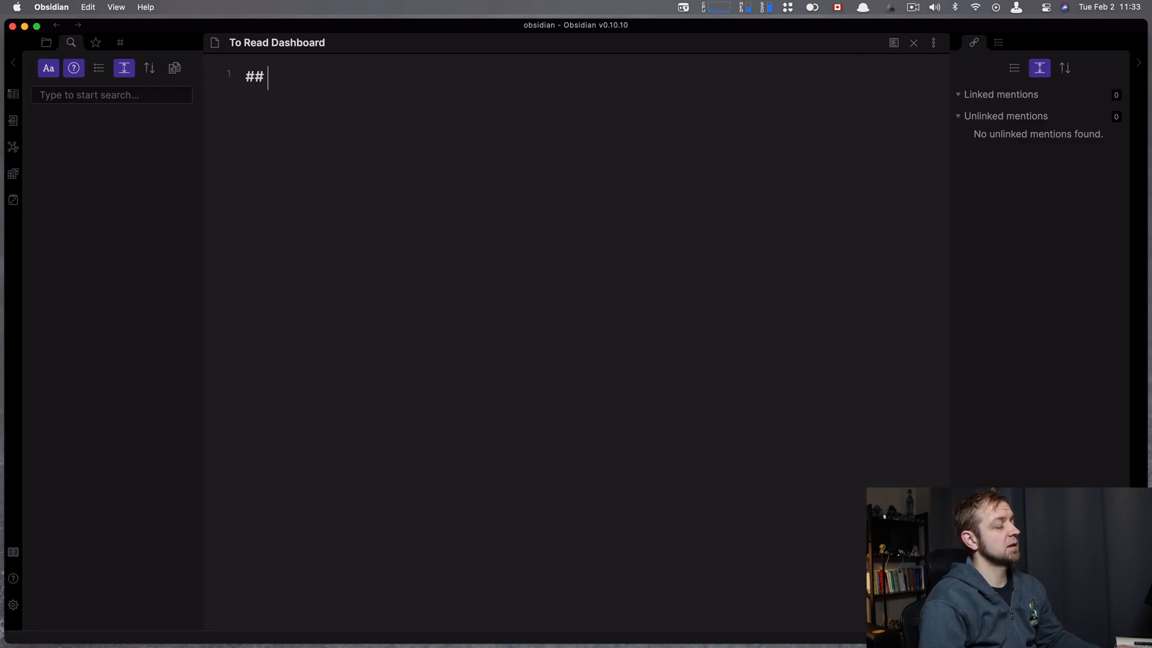
{"action": "type", "text": "Marriage"}
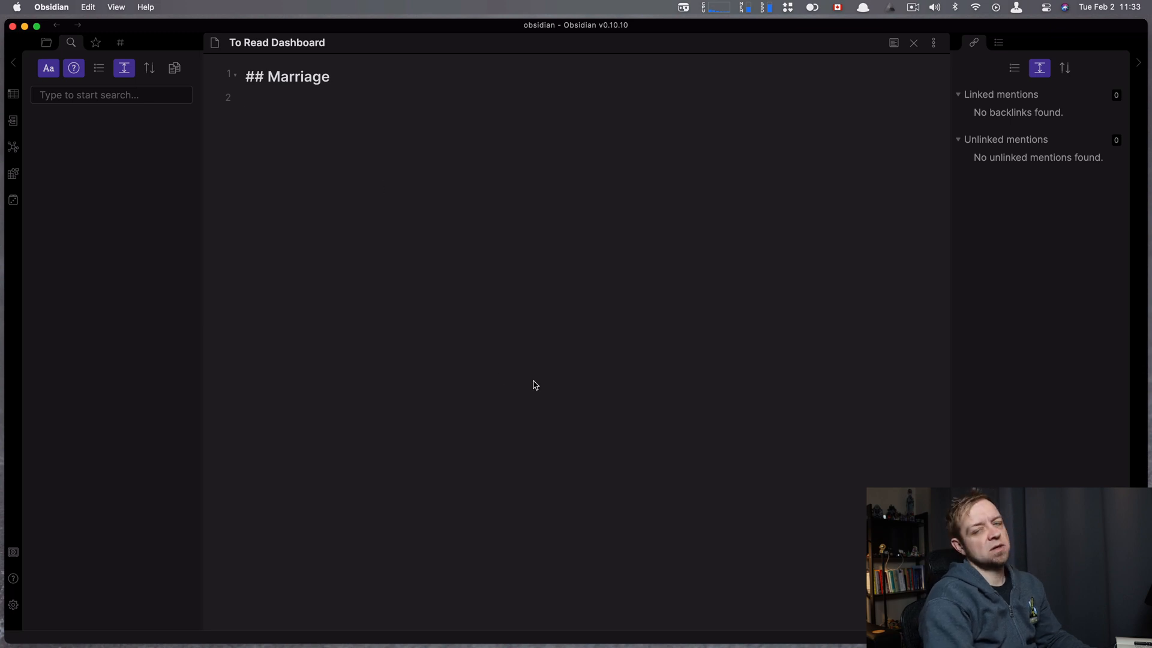
{"action": "type", "text": "```"}
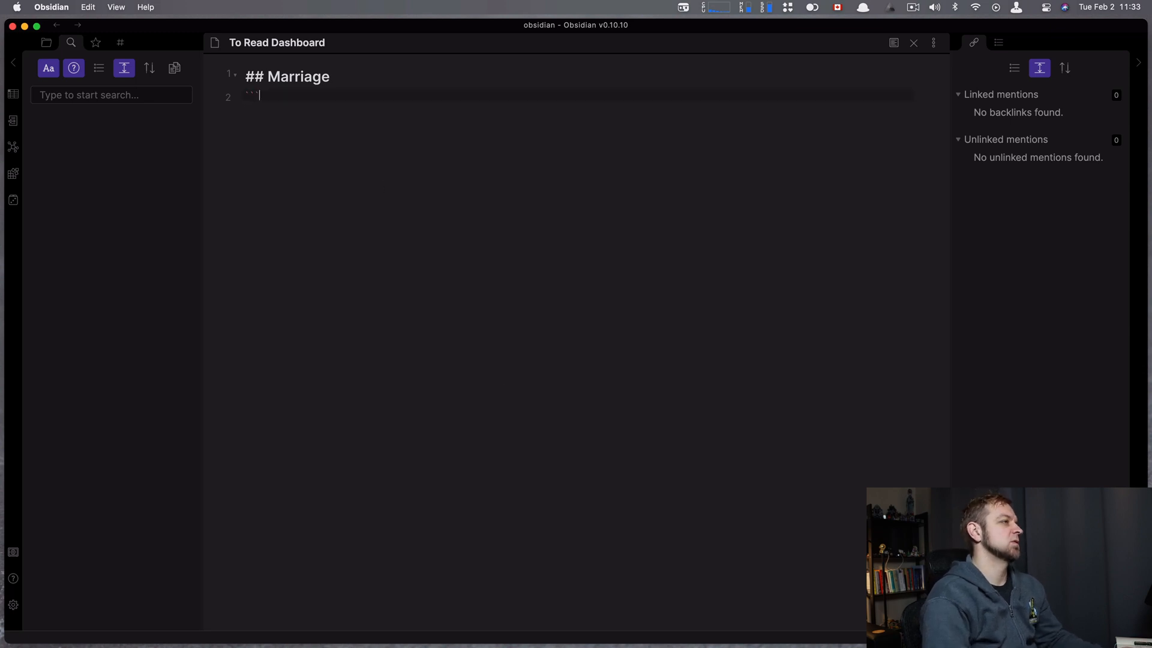
{"action": "type", "text": "query"}
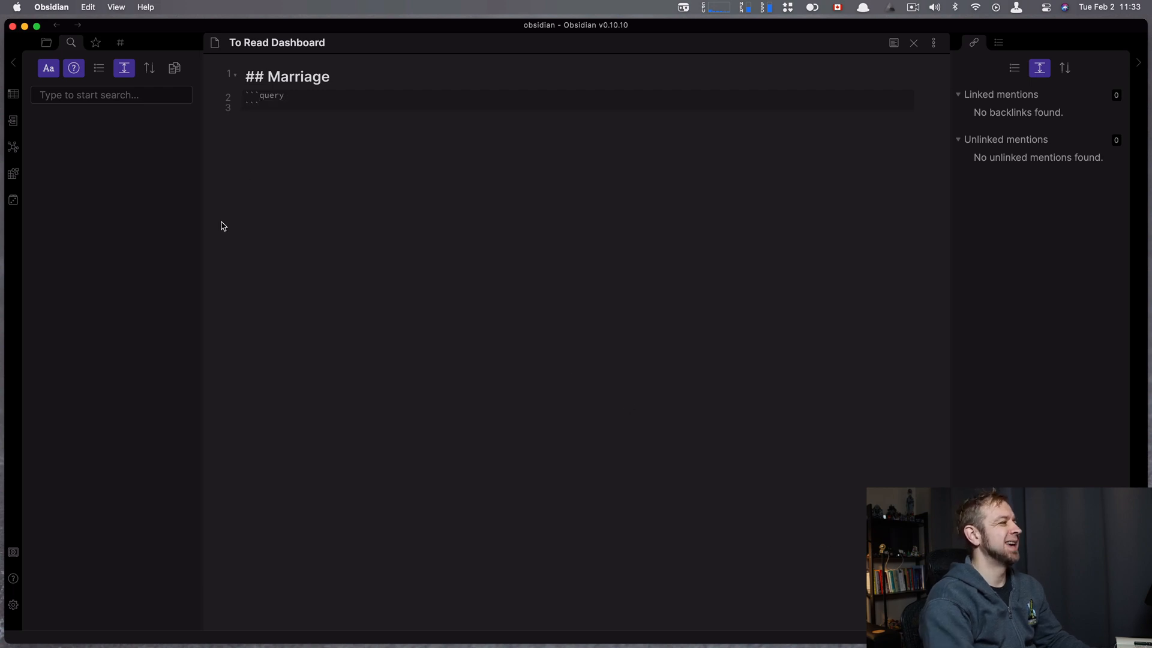
Step: Search the vault for tag:#toread, refined to tag:#marriage tag:#toread
{"action": "left_click", "coordinate": [120, 44]}
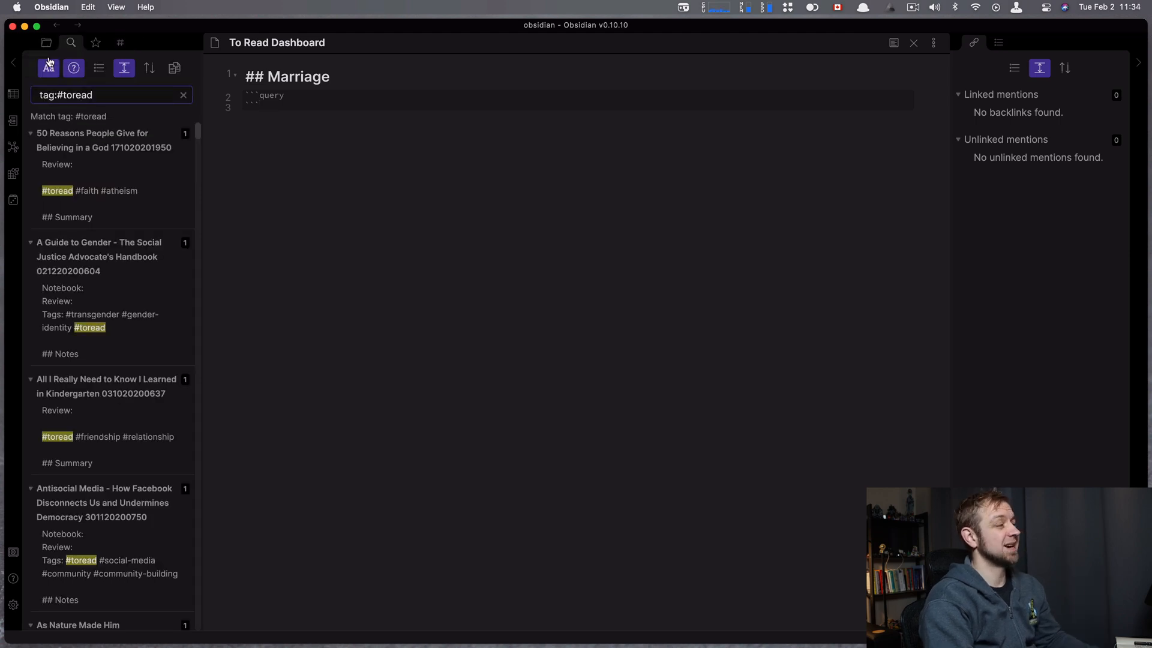
{"action": "left_click", "coordinate": [120, 43]}
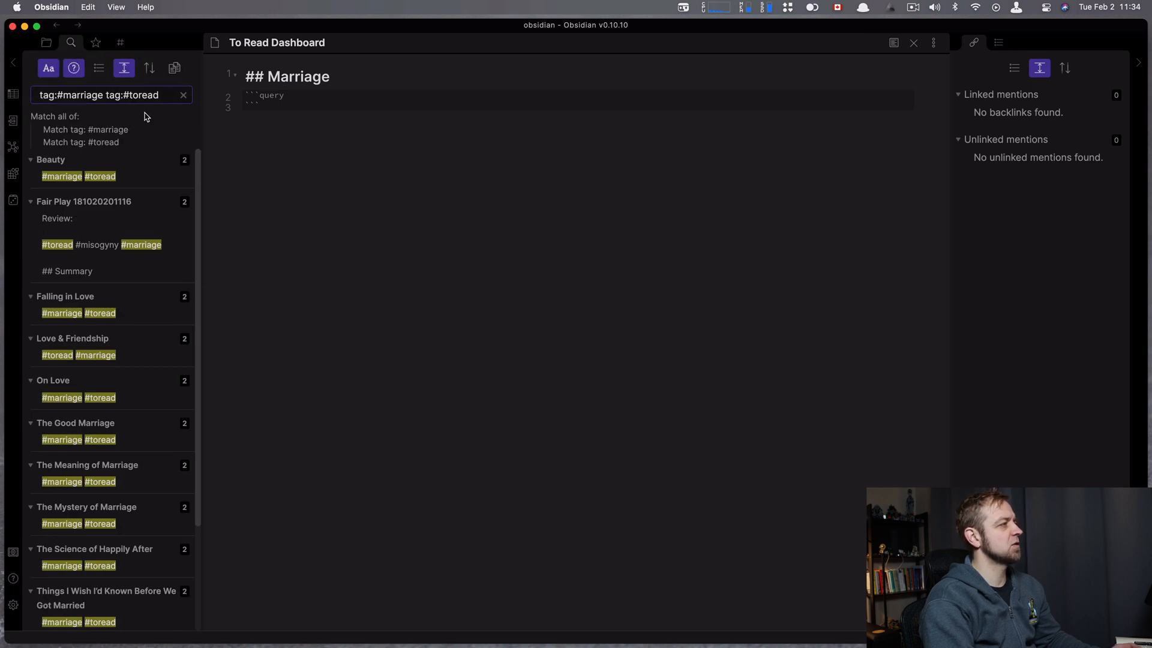
{"action": "mouse_move", "coordinate": [149, 127]}
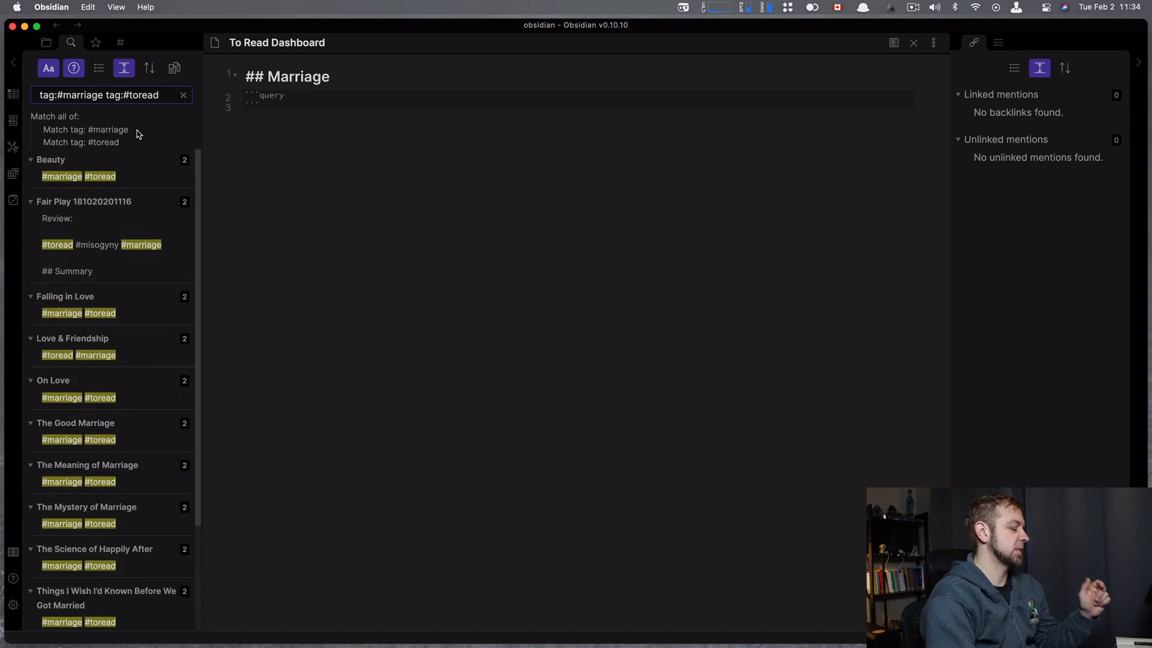
{"action": "mouse_move", "coordinate": [292, 122]}
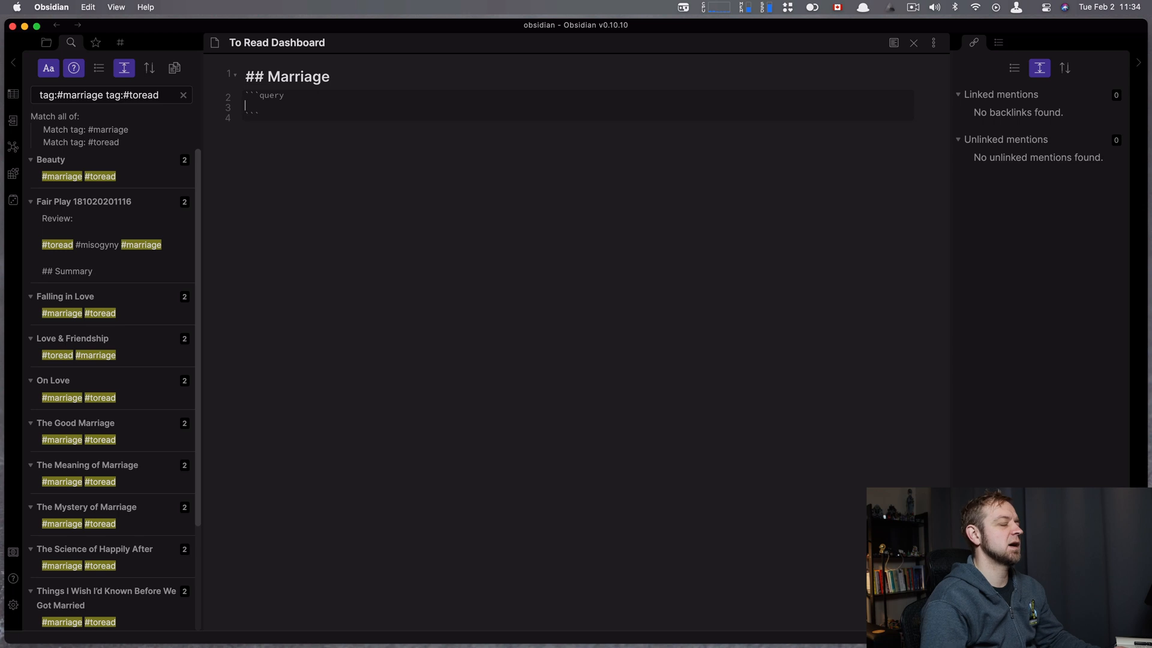
Step: Fill the Marriage query with tag:#marriage tag:#toread and check its rendered results in preview
{"action": "type", "text": "tag:#marriage tag:#toread"}
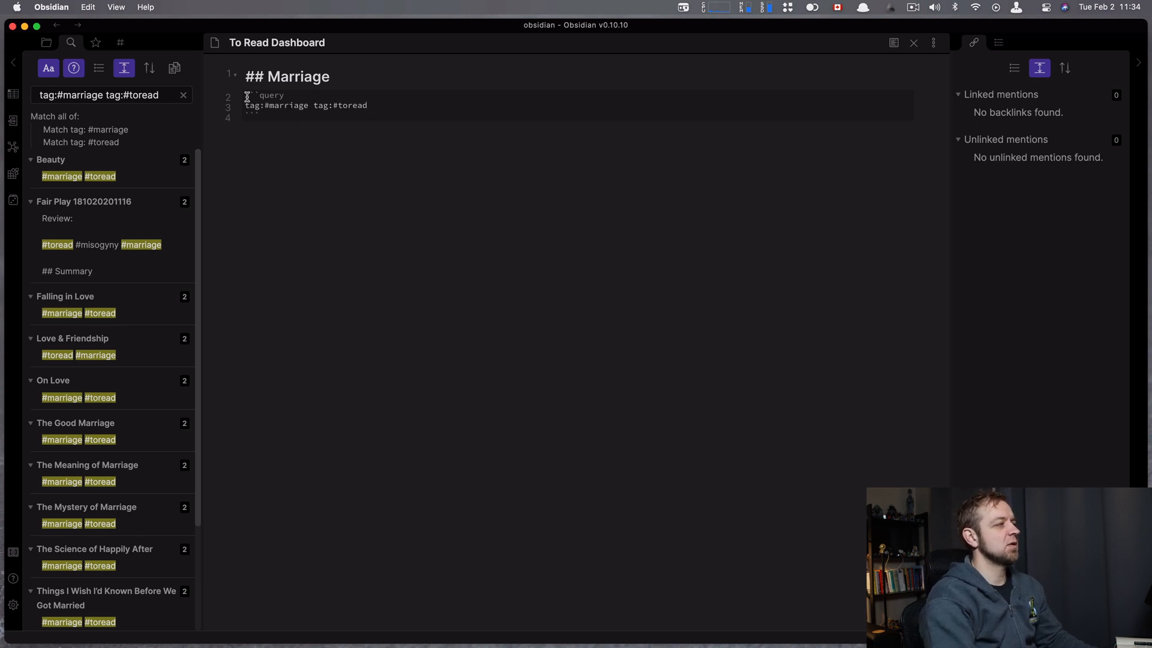
{"action": "left_click", "coordinate": [892, 43]}
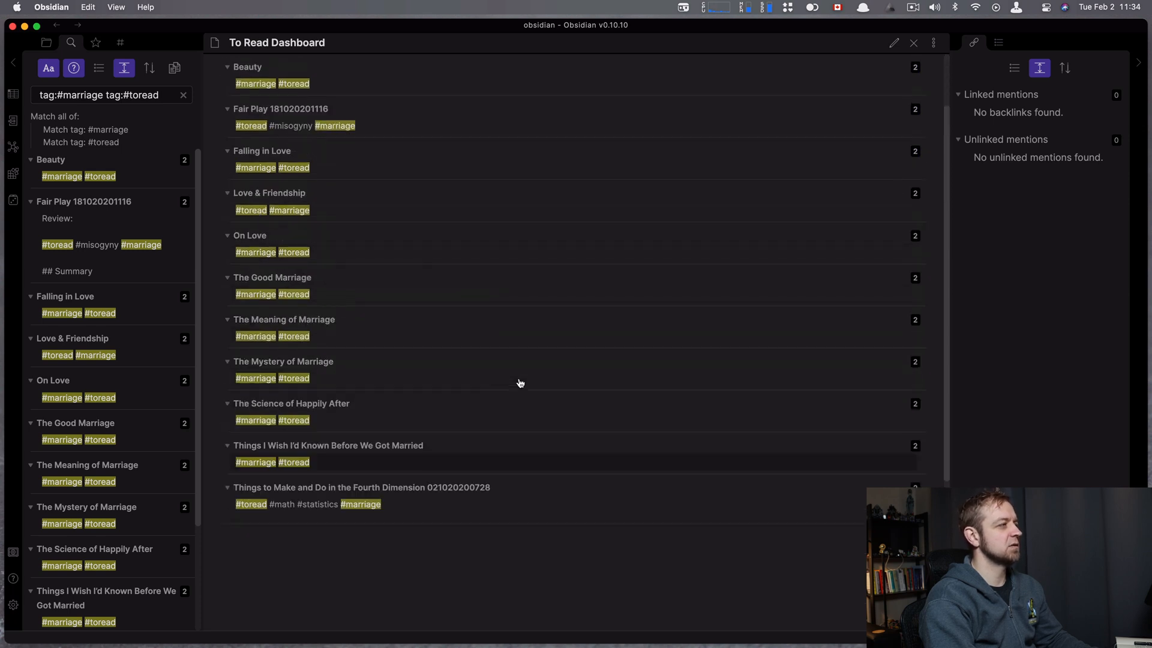
{"action": "left_click", "coordinate": [892, 43]}
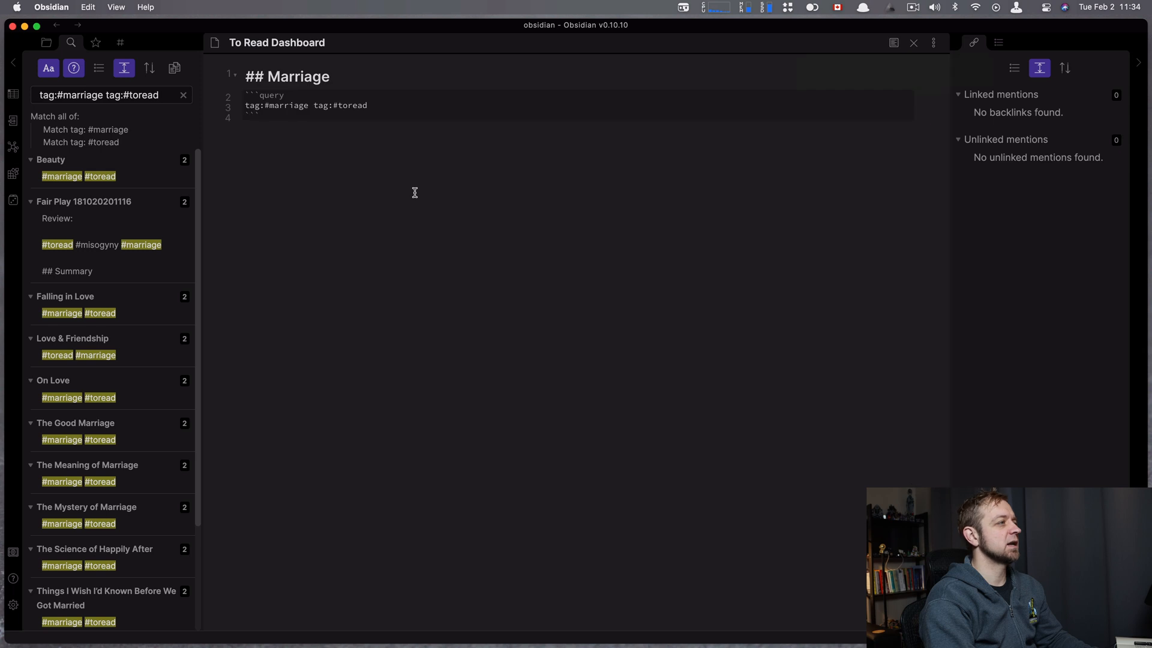
Step: Add a '## Community' heading with a tag:#community tag:#toread query and view the dashboard rendered
{"action": "key", "text": "enter"}
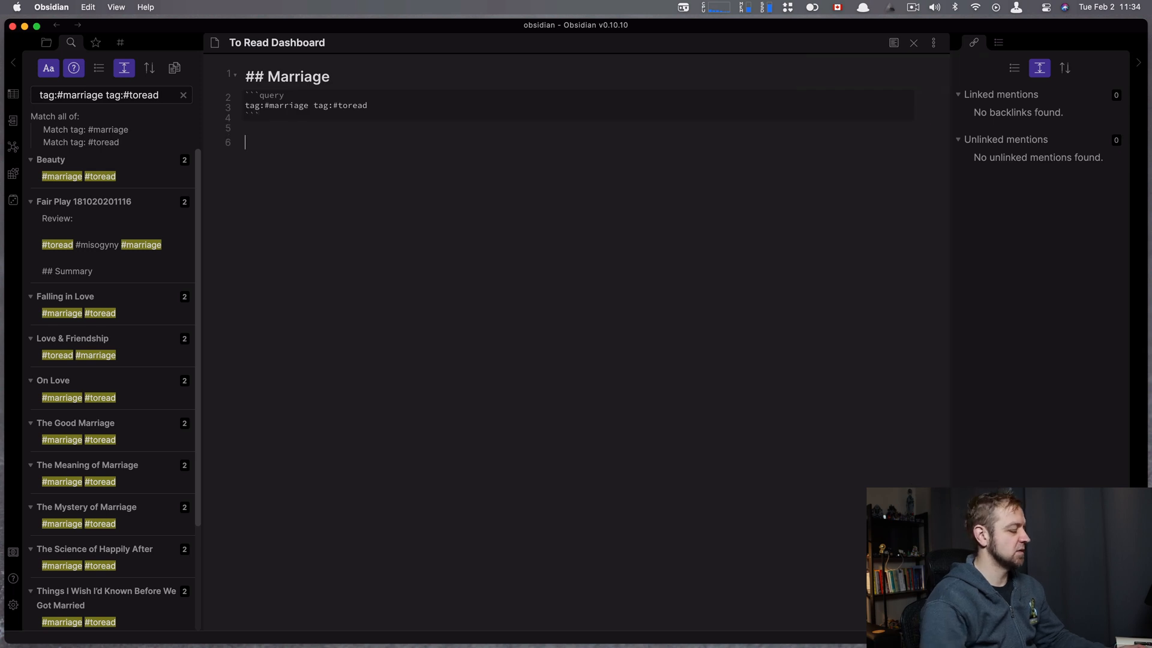
{"action": "type", "text": "## Communi"}
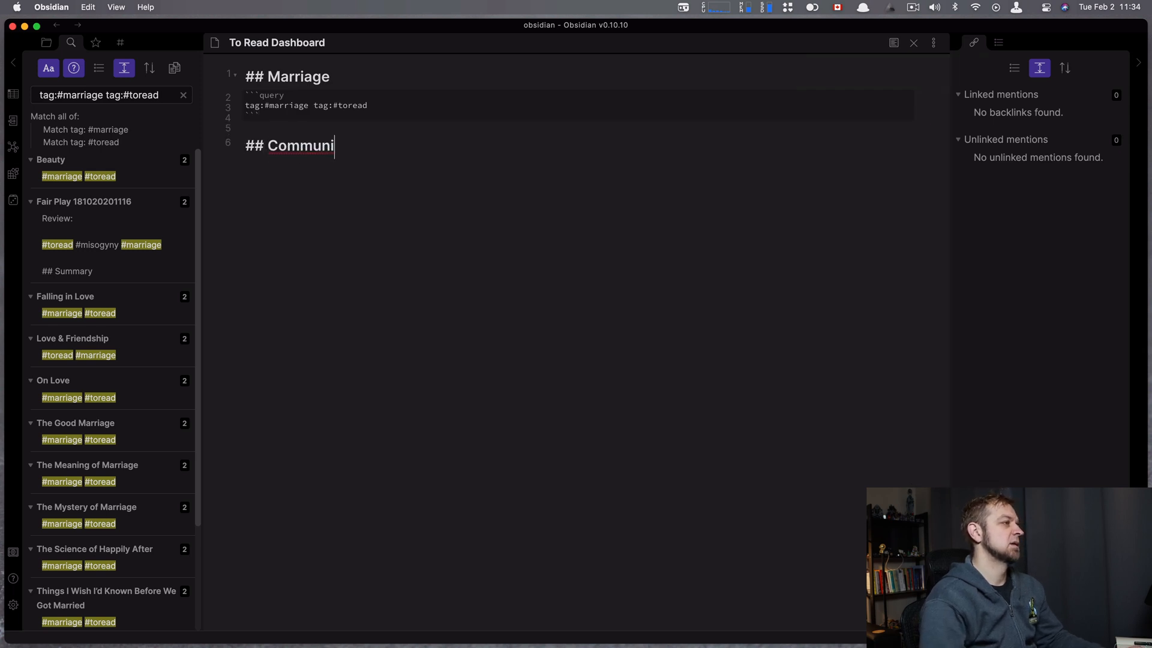
{"action": "type", "text": "ty"}
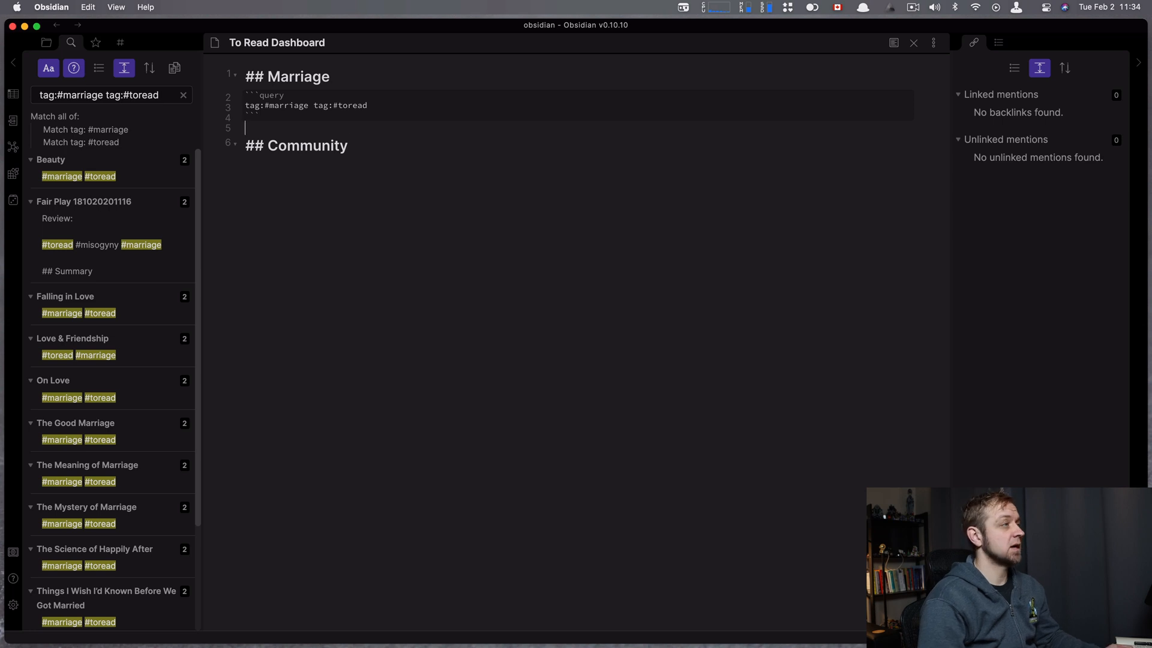
{"action": "left_click_drag", "start_coordinate": [245, 76], "coordinate": [259, 116]}
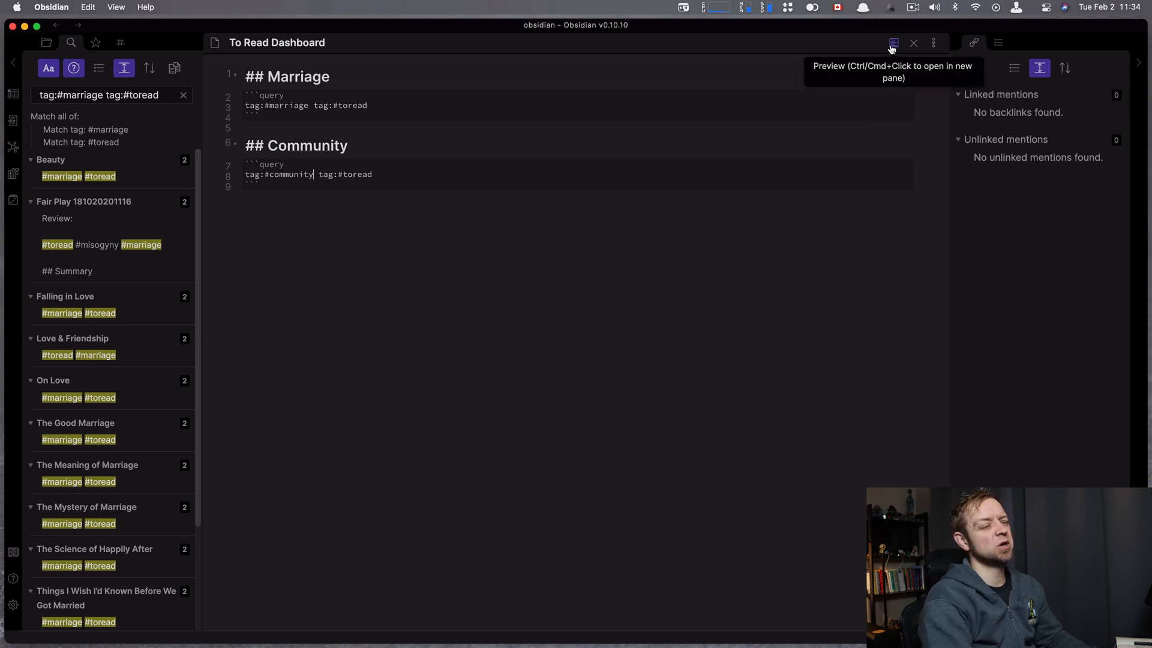
{"action": "left_click", "coordinate": [891, 43]}
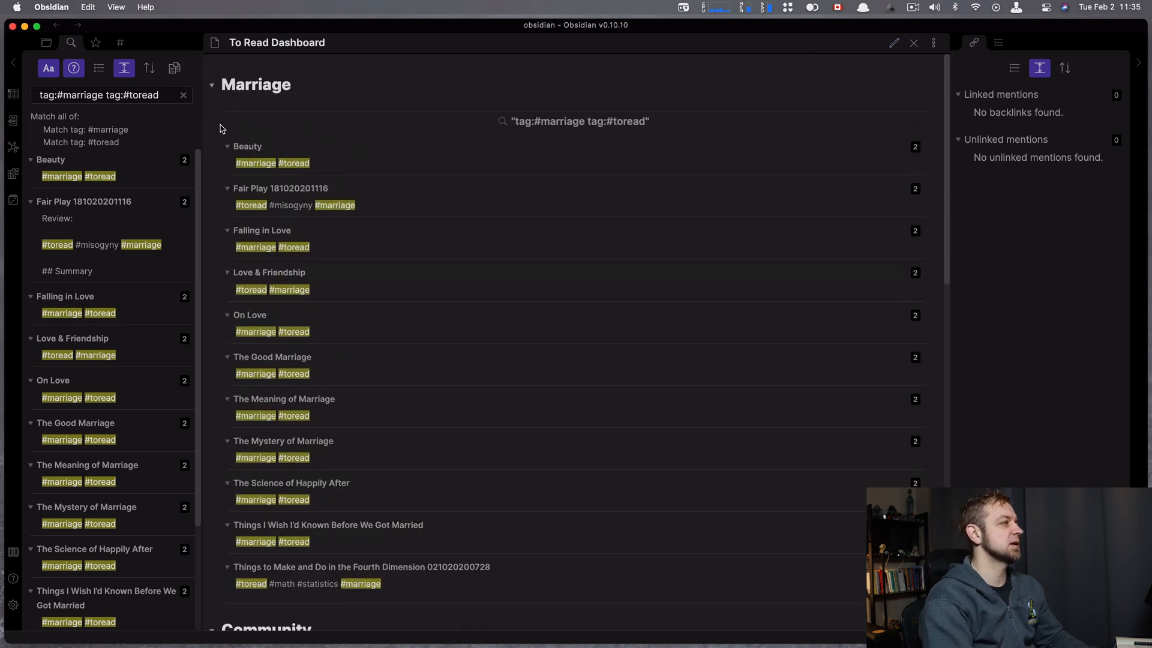
Step: Fold and unfold the Marriage and Community sections, then open the Beauty note from the Marriage results
{"action": "left_click", "coordinate": [211, 84]}
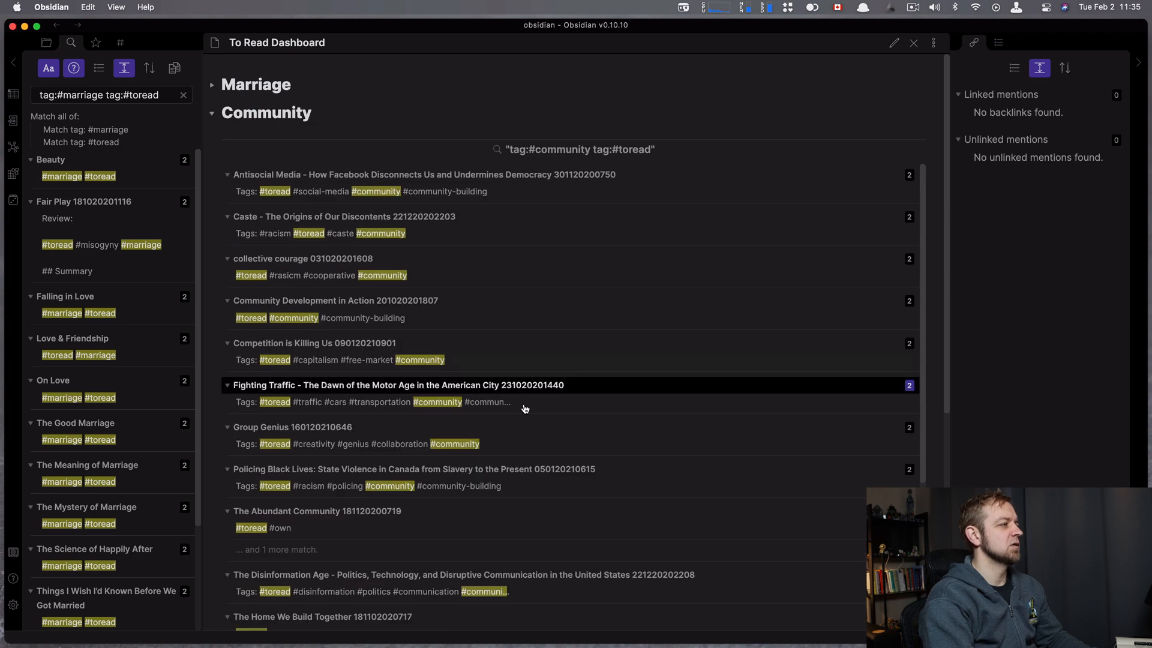
{"action": "mouse_move", "coordinate": [578, 463]}
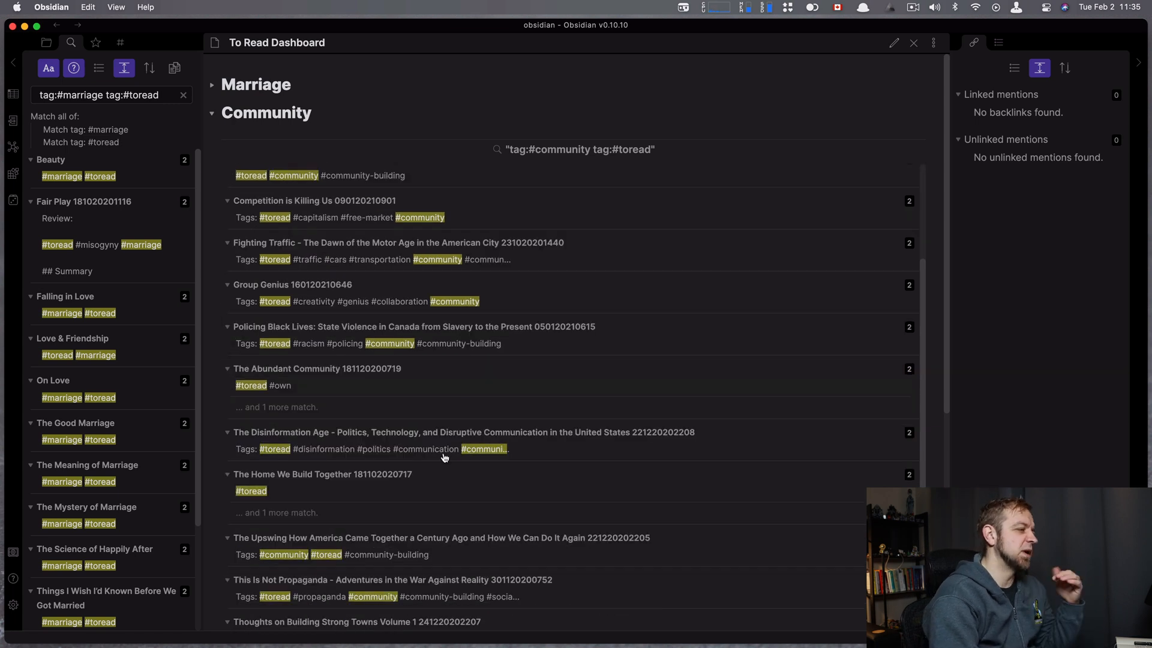
{"action": "scroll", "scroll_direction": "down", "scroll_amount": 3}
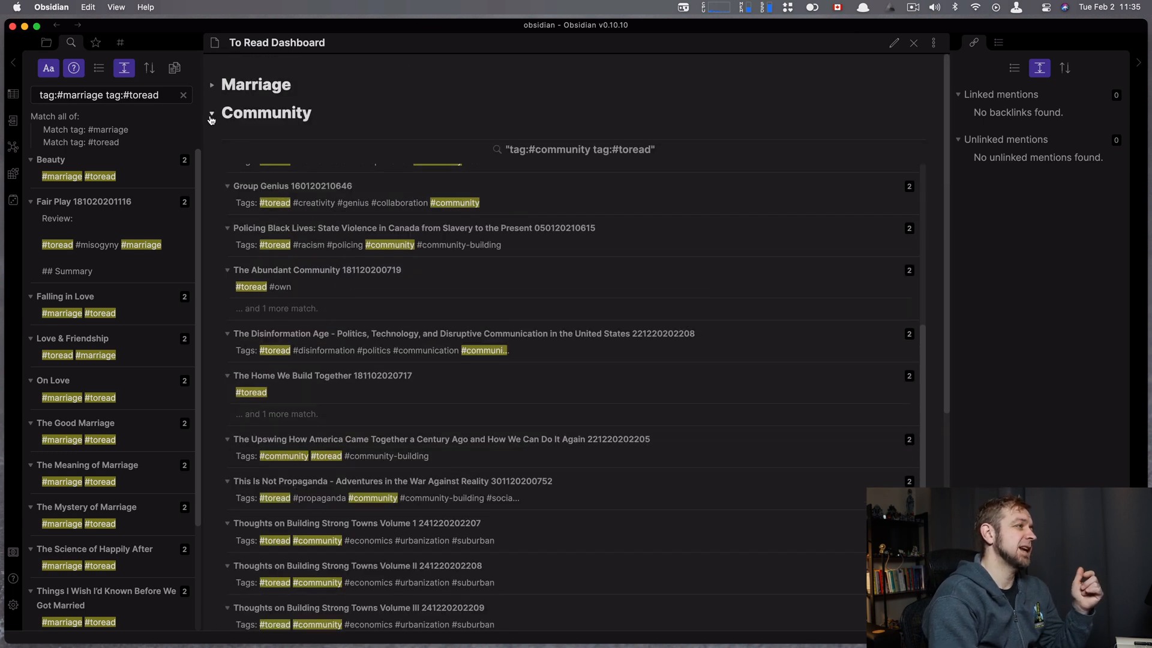
{"action": "left_click", "coordinate": [211, 112]}
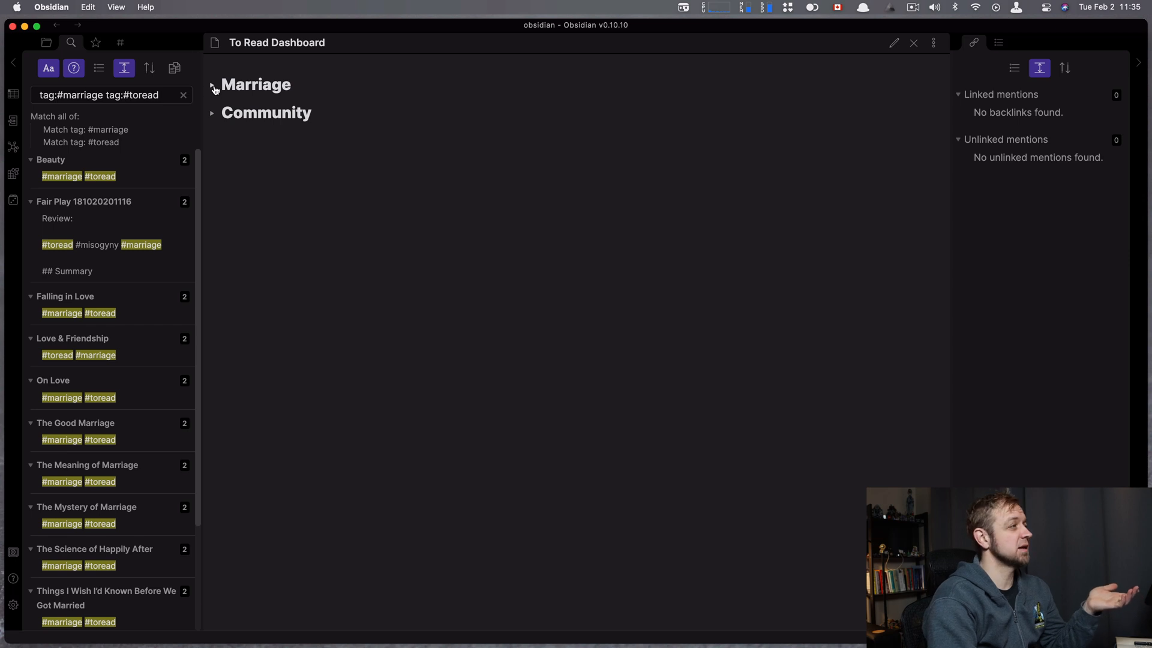
{"action": "left_click", "coordinate": [211, 84]}
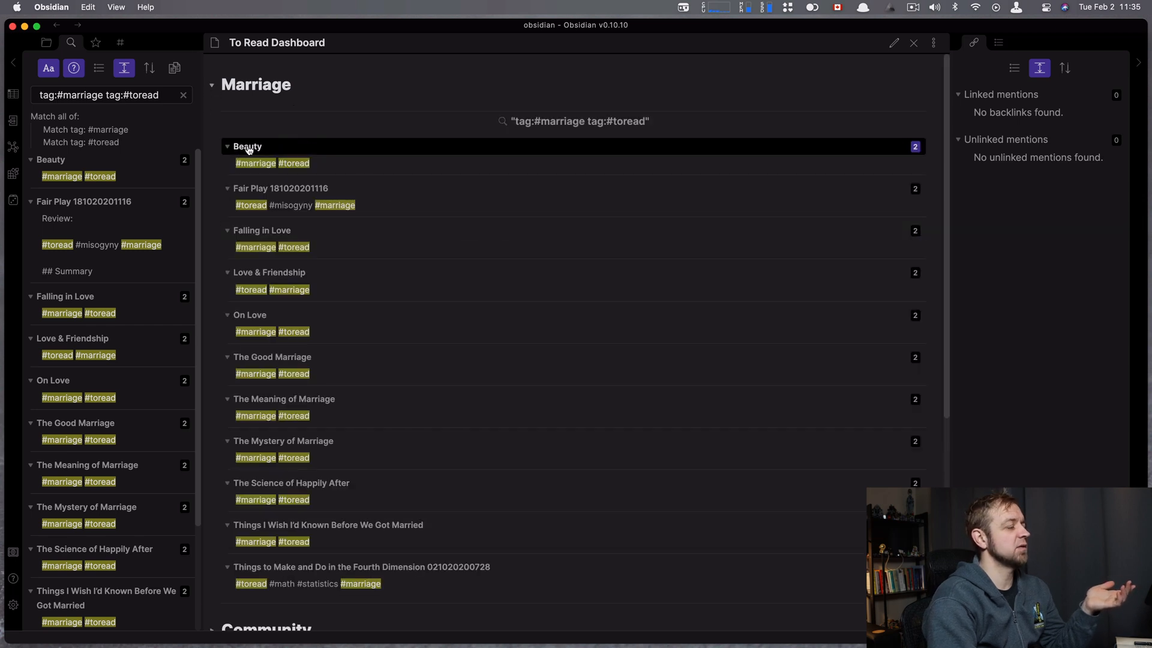
{"action": "left_click", "coordinate": [247, 146]}
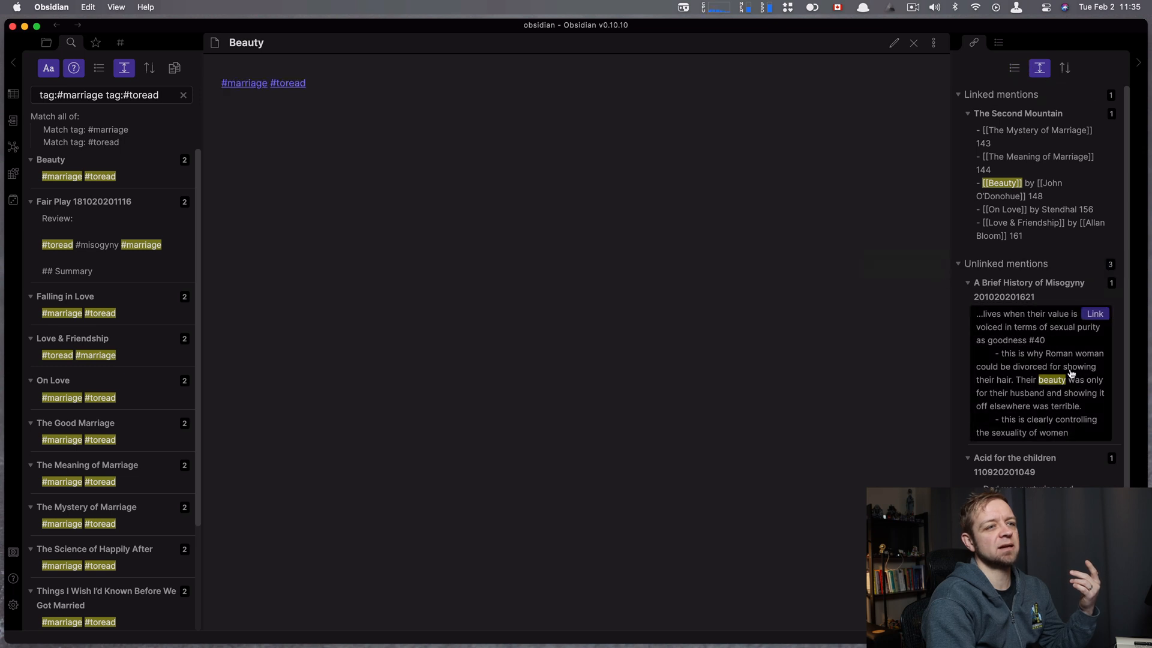
{"action": "mouse_move", "coordinate": [1090, 413]}
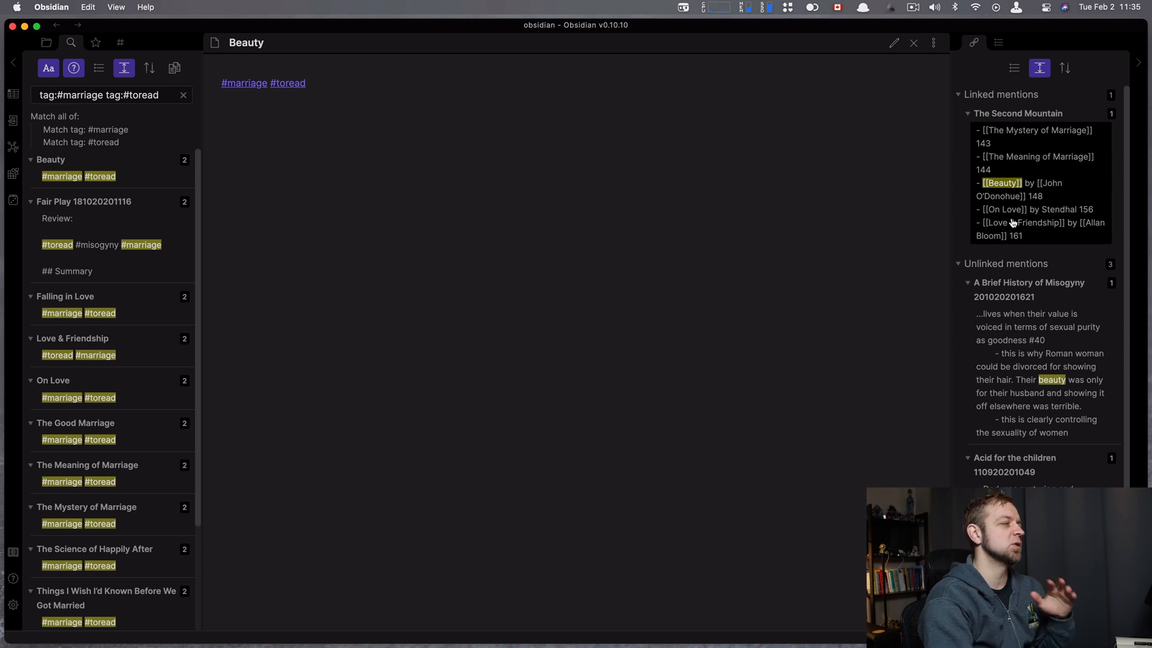
{"action": "mouse_move", "coordinate": [1034, 378]}
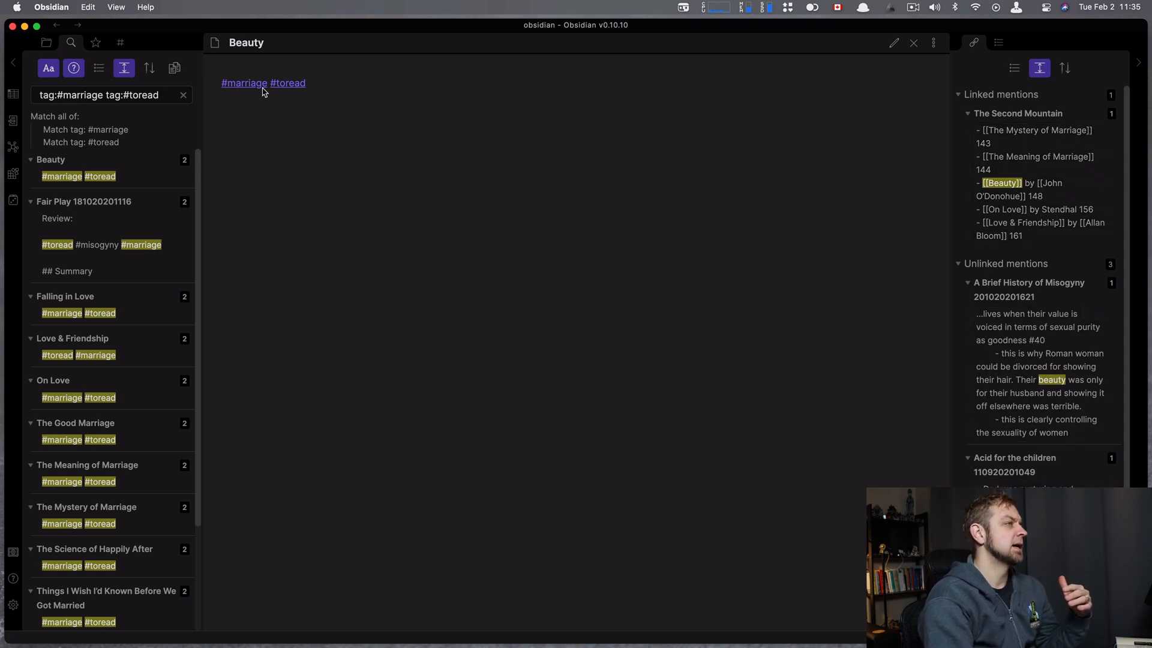
{"action": "mouse_move", "coordinate": [95, 43]}
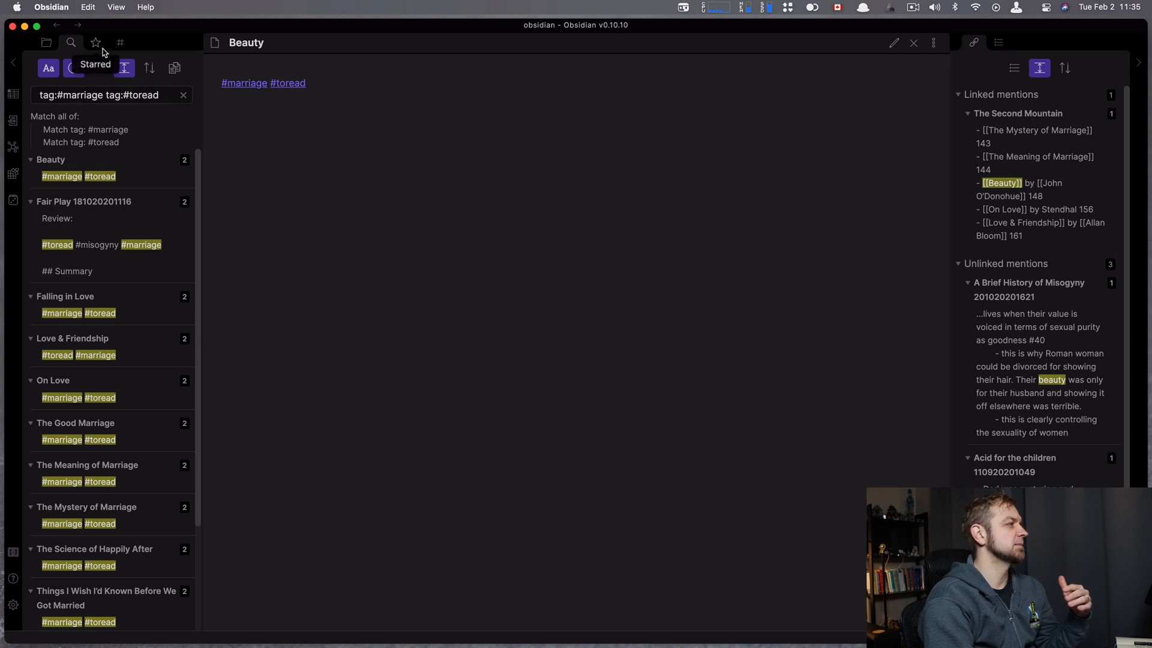
Step: Filter the Quick Switcher with 'tor' to find the To Read Dashboard
{"action": "type", "text": "tor"}
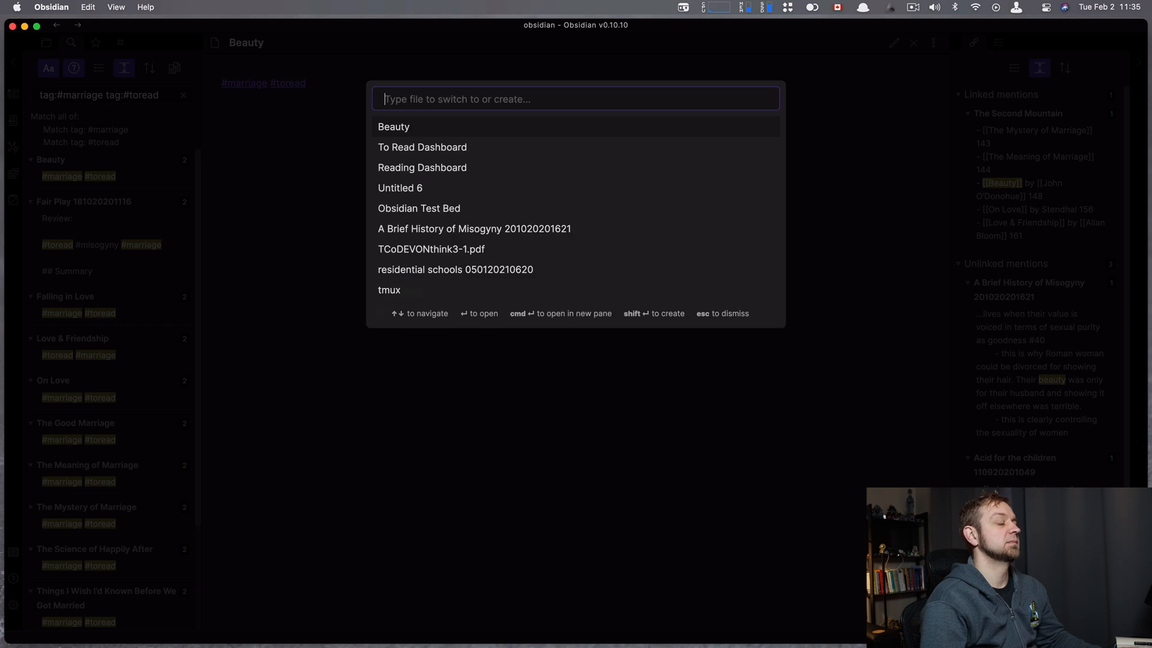
Step: Open The Good Marriage from the dashboard results, then filter the switcher for 'to rea' again
{"action": "type", "text": "to read"}
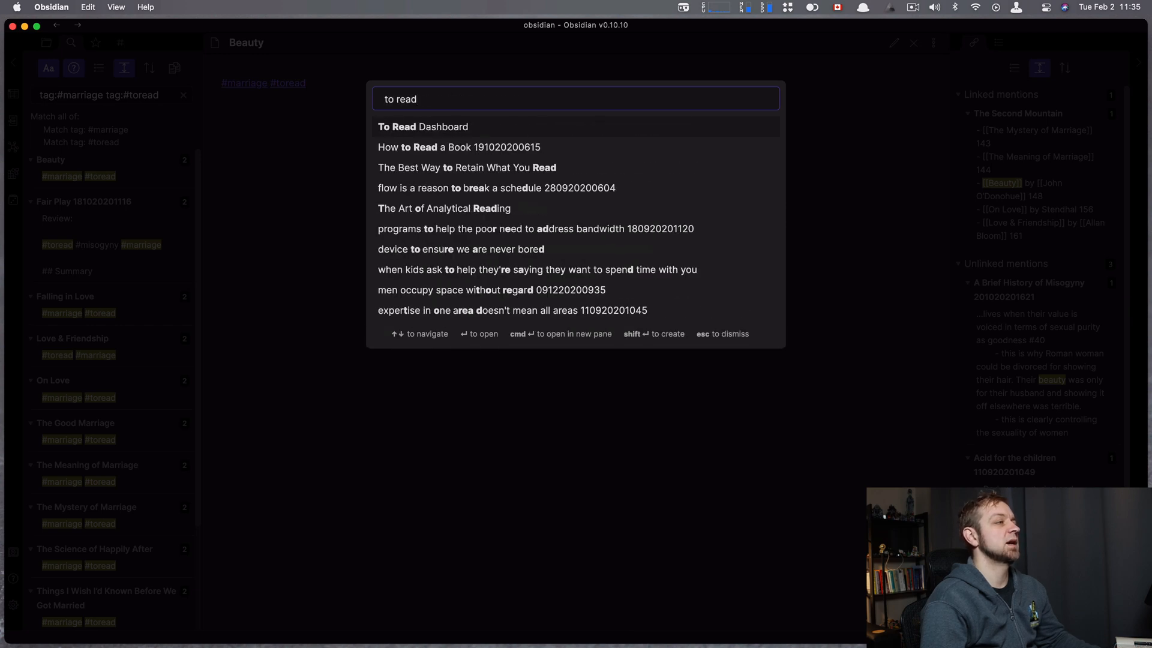
{"action": "left_click", "coordinate": [422, 128]}
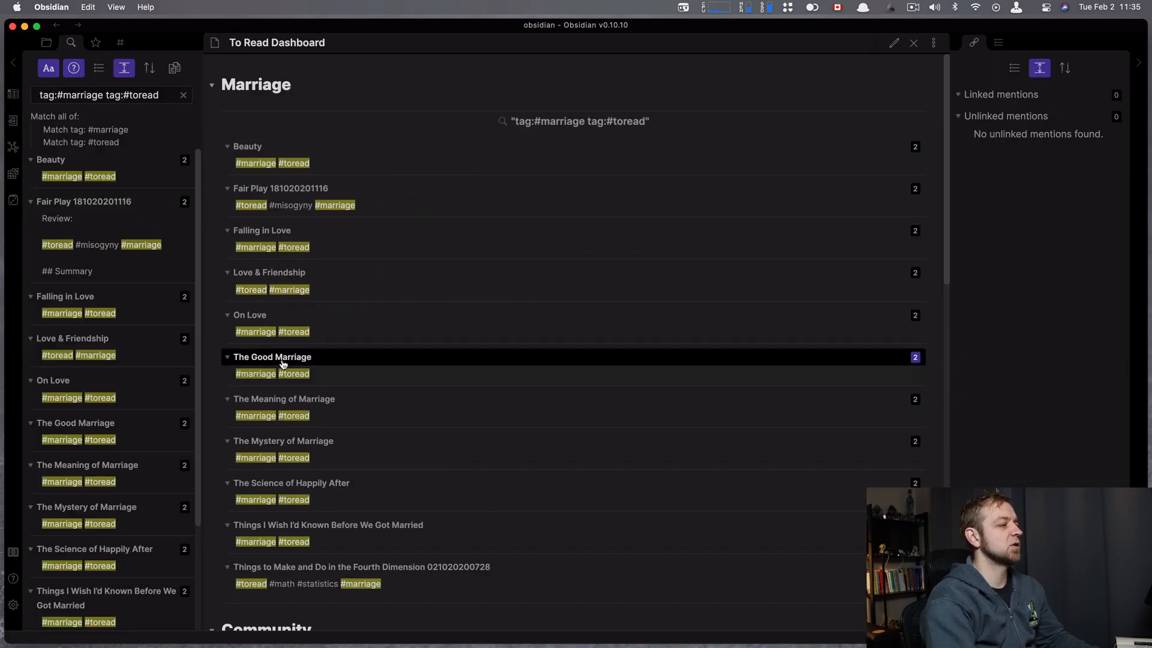
{"action": "left_click", "coordinate": [272, 357]}
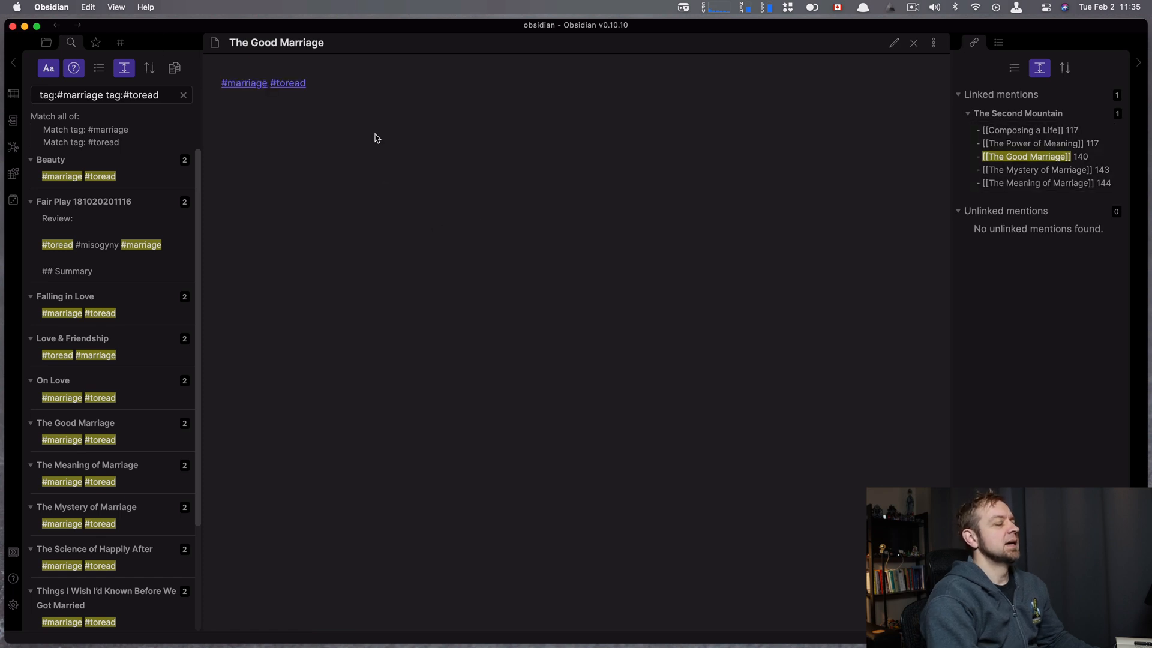
{"action": "mouse_move", "coordinate": [201, 87]}
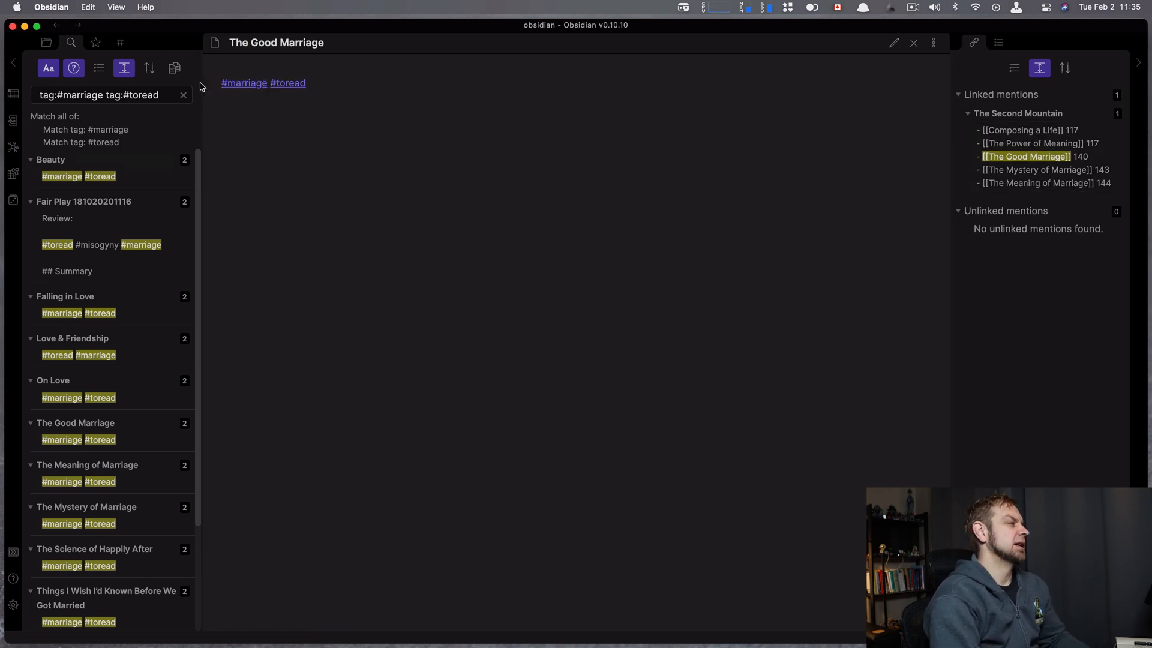
{"action": "mouse_move", "coordinate": [323, 60]}
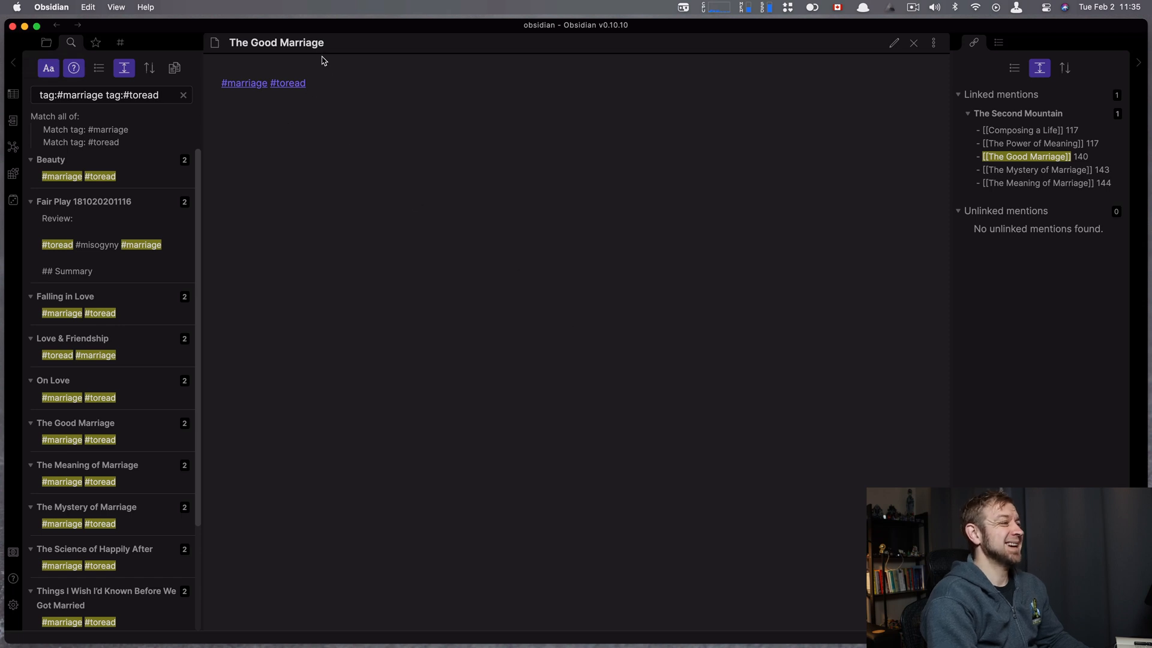
{"action": "type", "text": "to rea"}
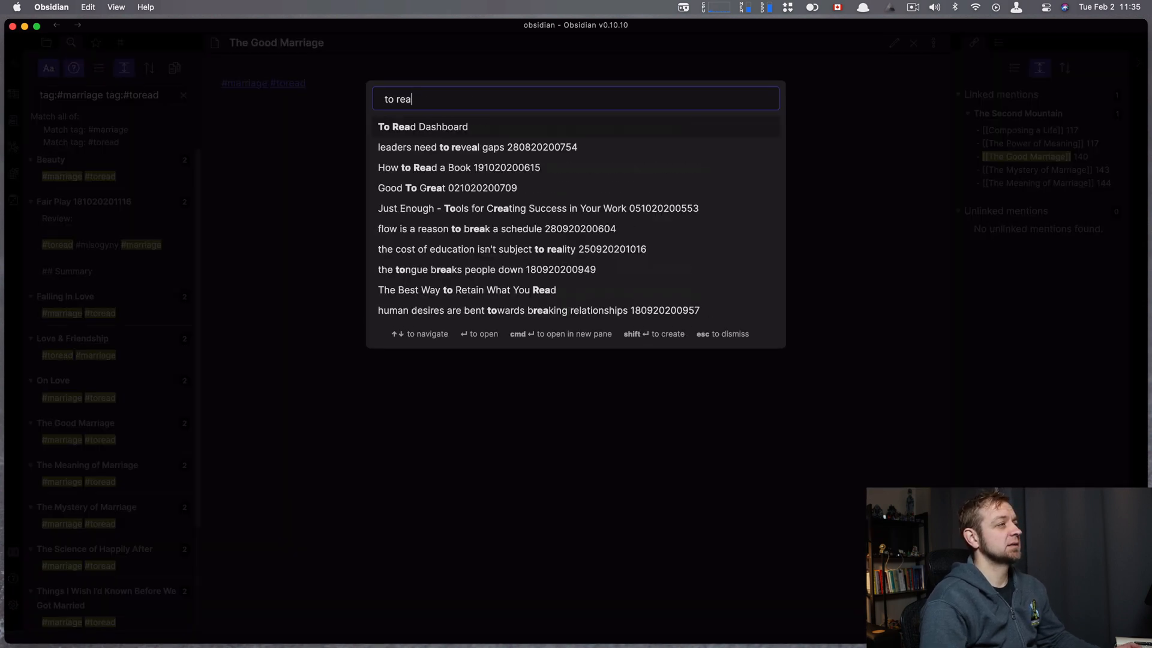
Step: Reopen the dashboard in preview and fold the Marriage result entries down to note titles
{"action": "left_click", "coordinate": [422, 127]}
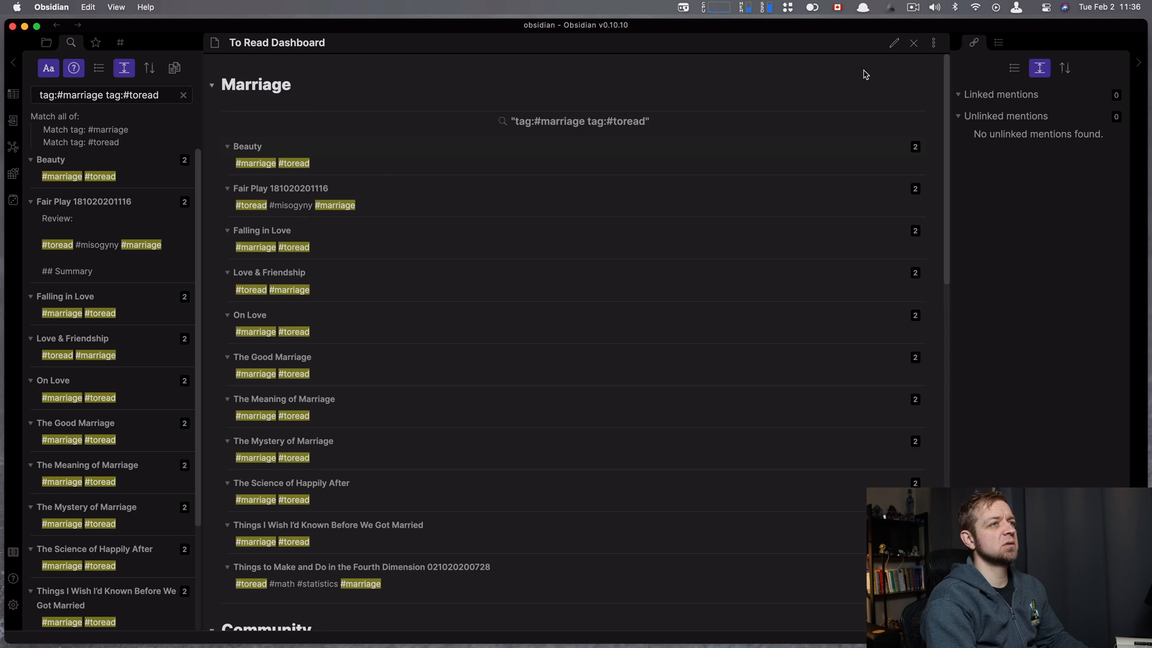
{"action": "left_click", "coordinate": [892, 43]}
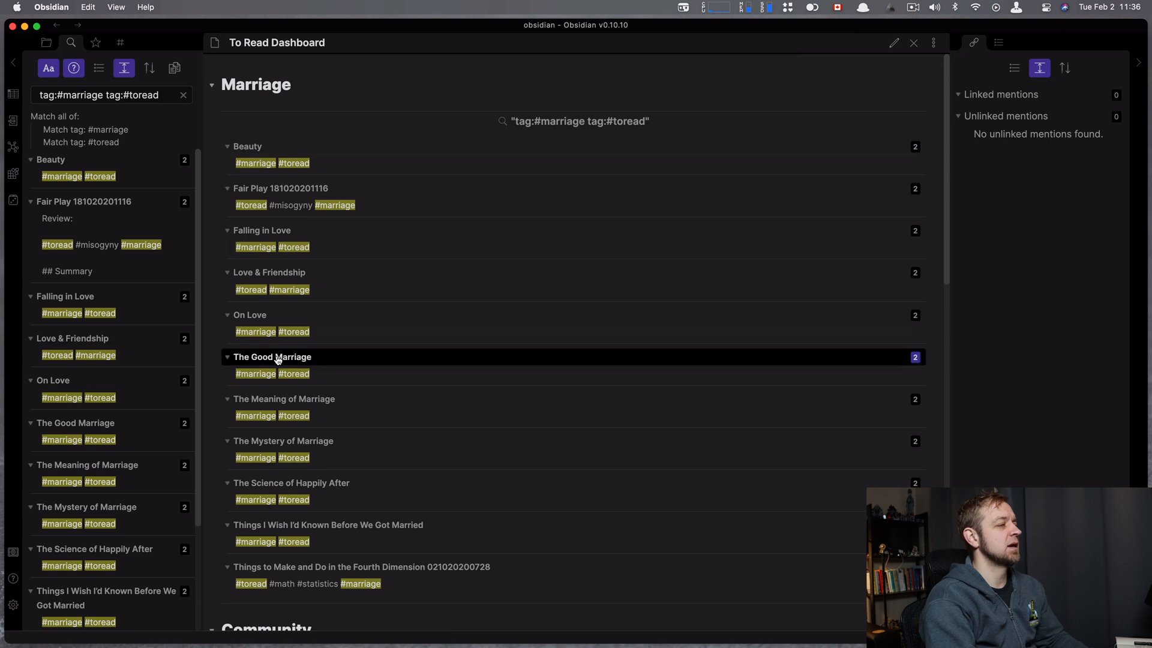
{"action": "scroll", "scroll_direction": "down", "scroll_amount": 3}
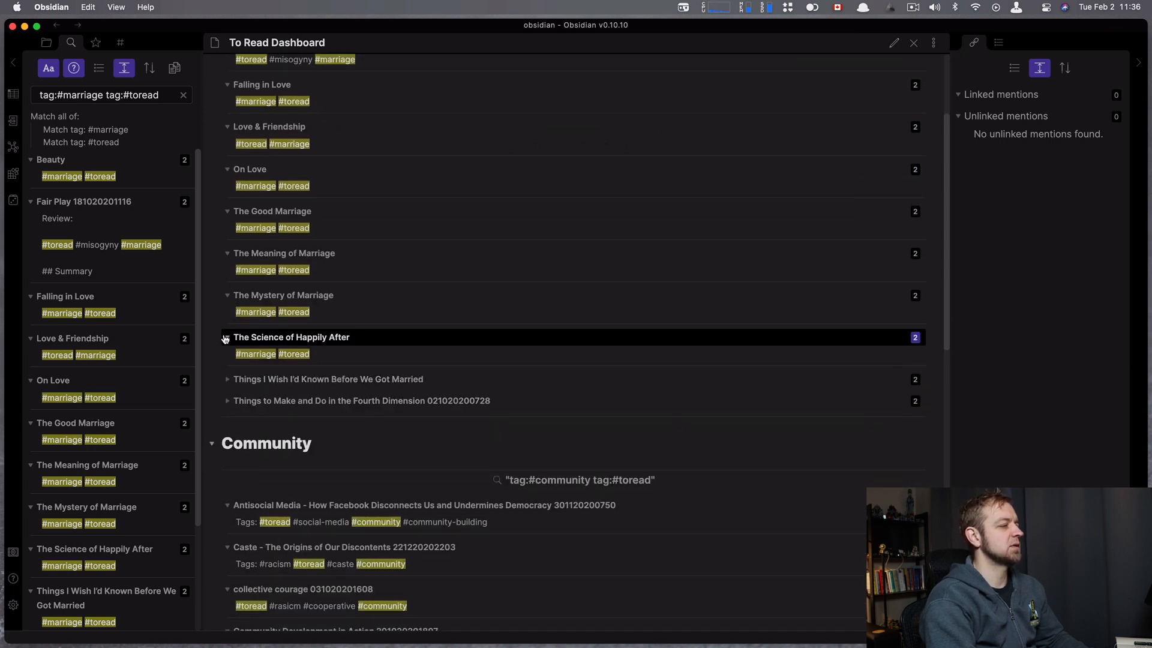
{"action": "left_click", "coordinate": [226, 337]}
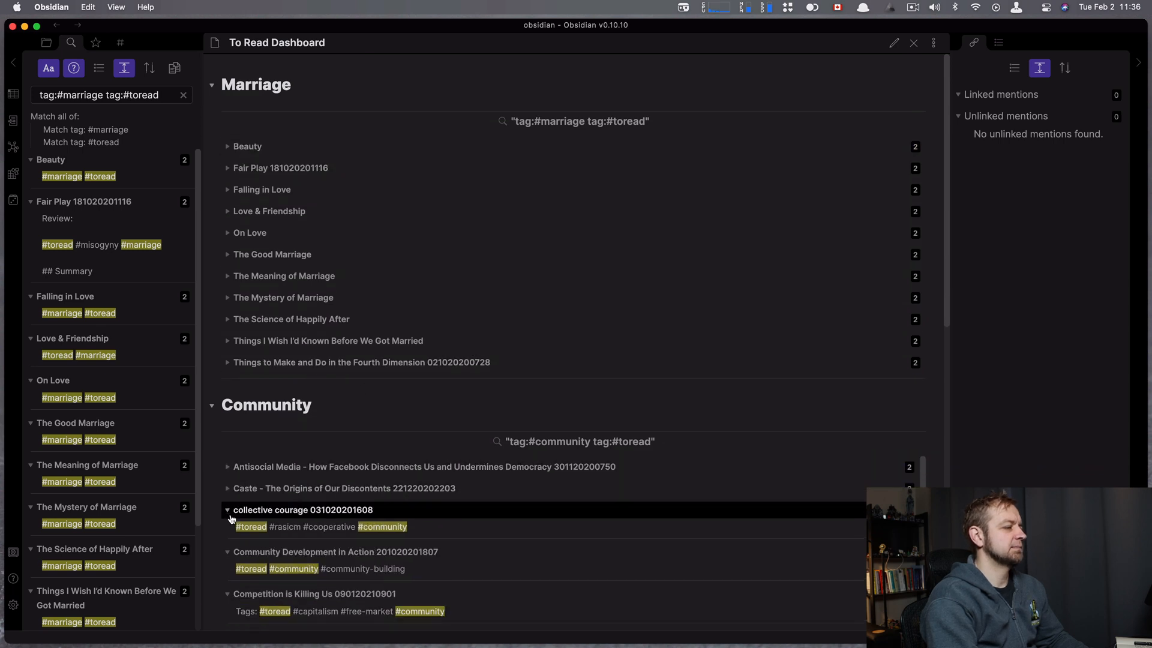
{"action": "scroll", "scroll_direction": "down", "scroll_amount": 3}
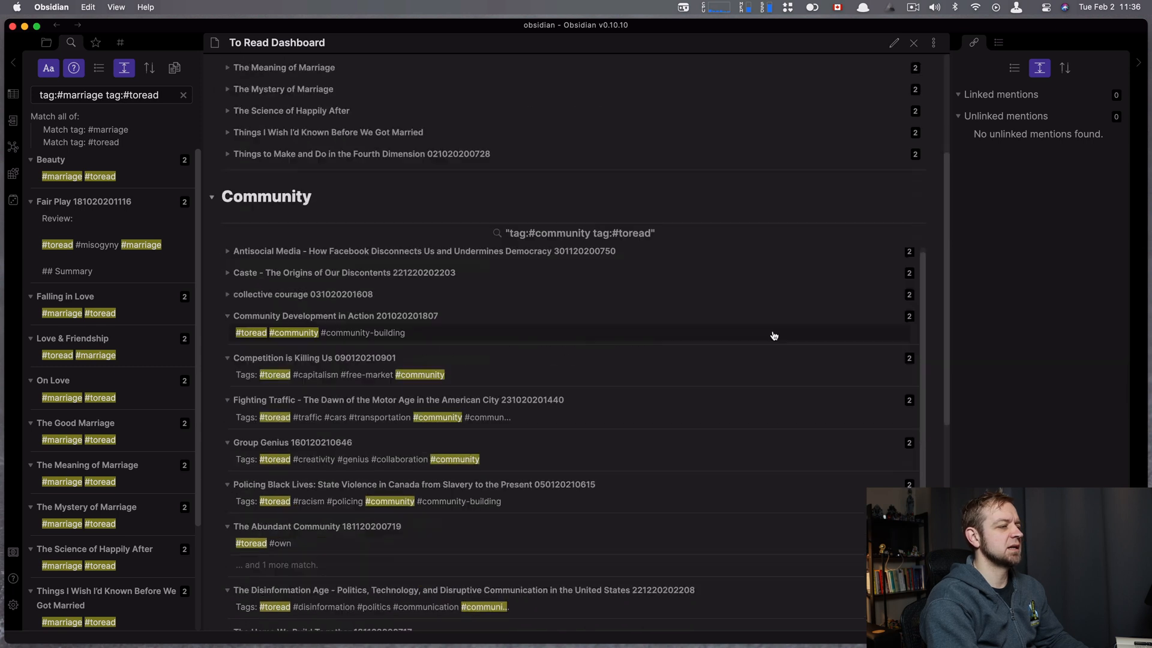
{"action": "scroll", "scroll_direction": "down", "scroll_amount": 3}
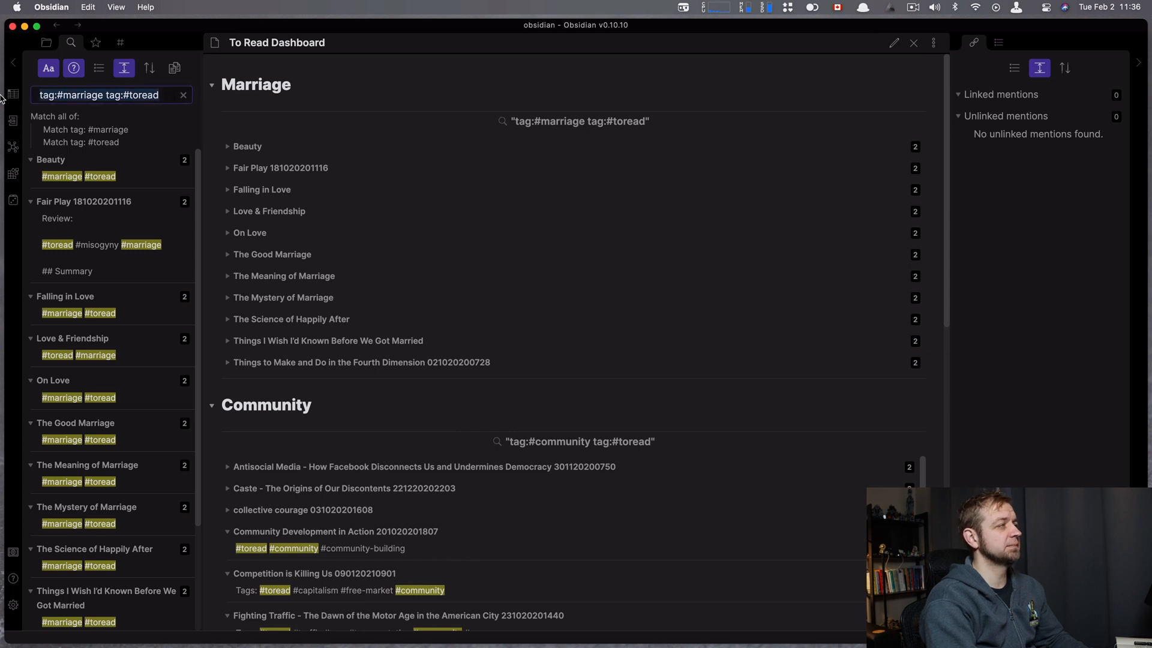
{"action": "mouse_move", "coordinate": [193, 77]}
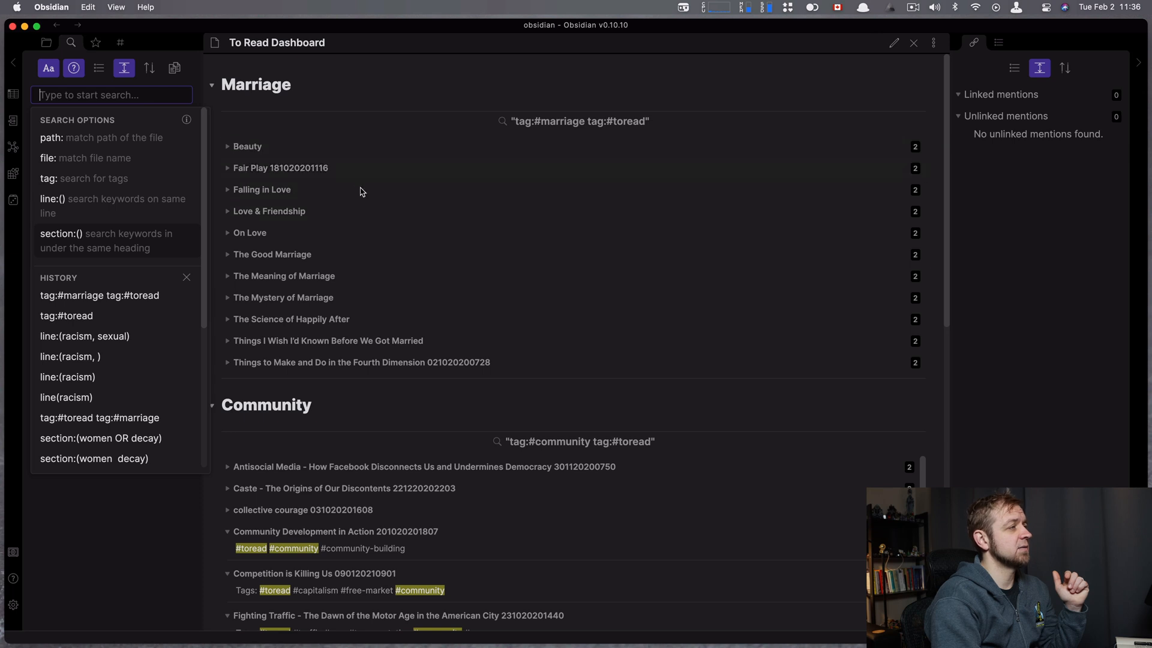
Step: Switch the dashboard back to editing its two query blocks and show the sidebar Search Options
{"action": "left_click", "coordinate": [892, 43]}
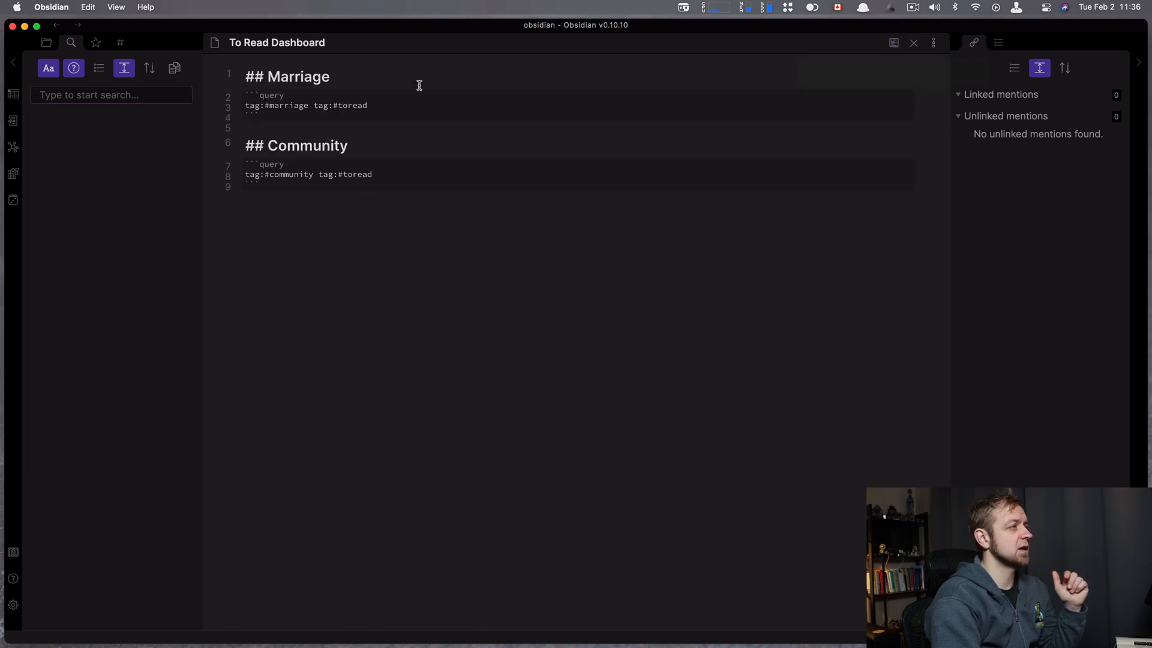
{"action": "left_click", "coordinate": [111, 95]}
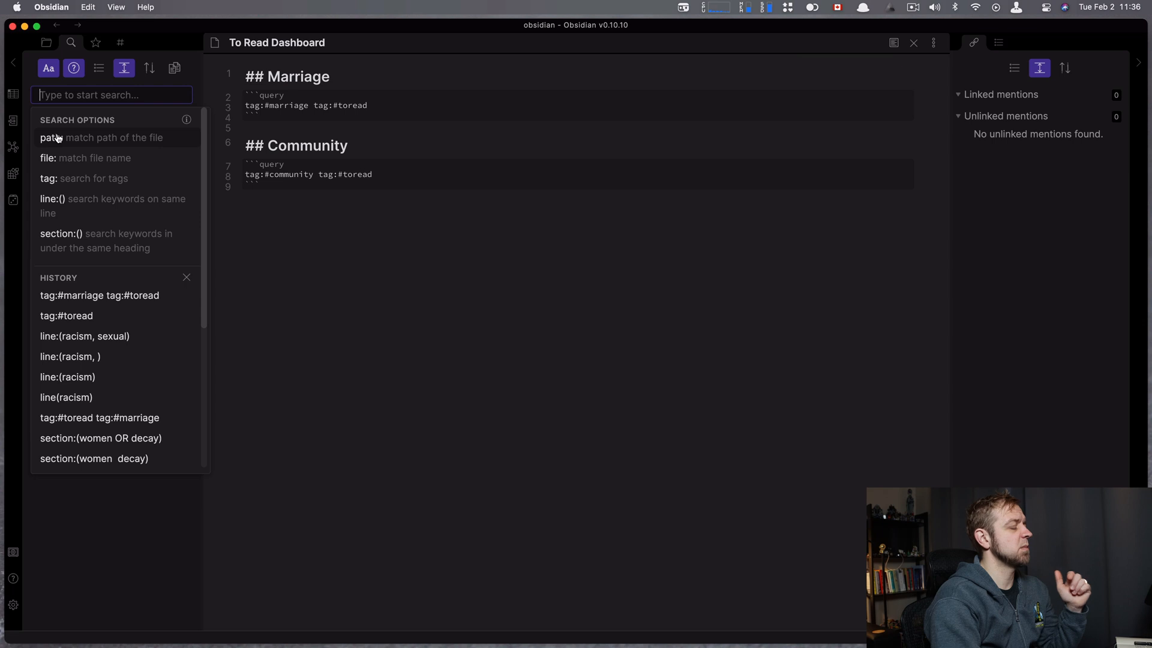
{"action": "mouse_move", "coordinate": [55, 205]}
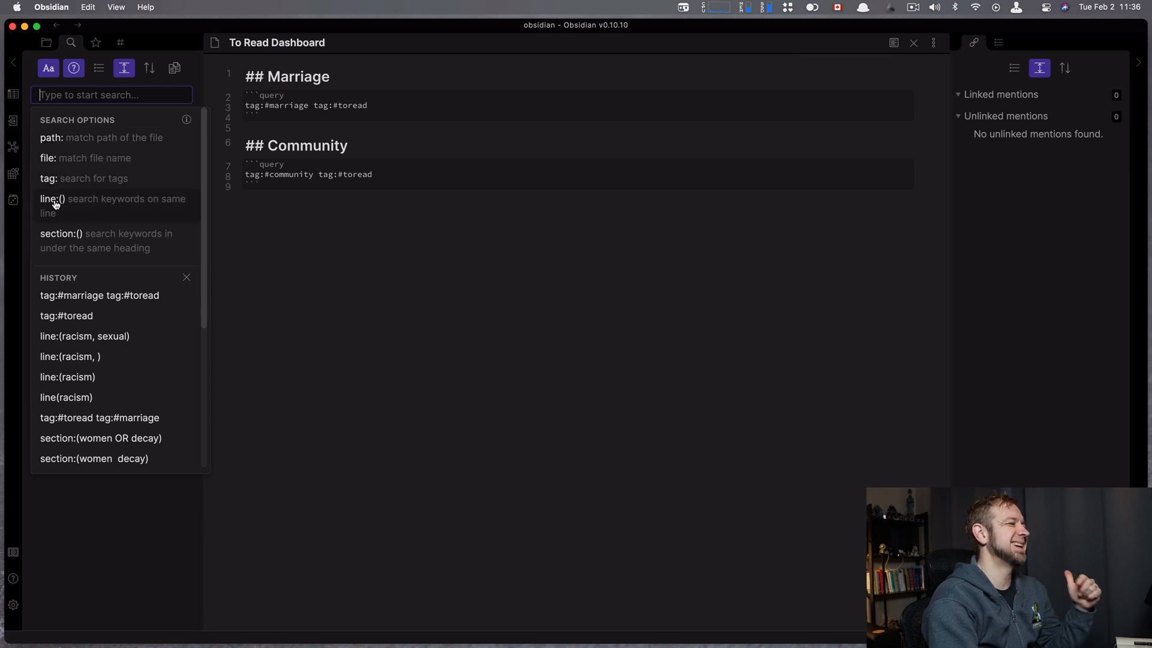
{"action": "mouse_move", "coordinate": [58, 236]}
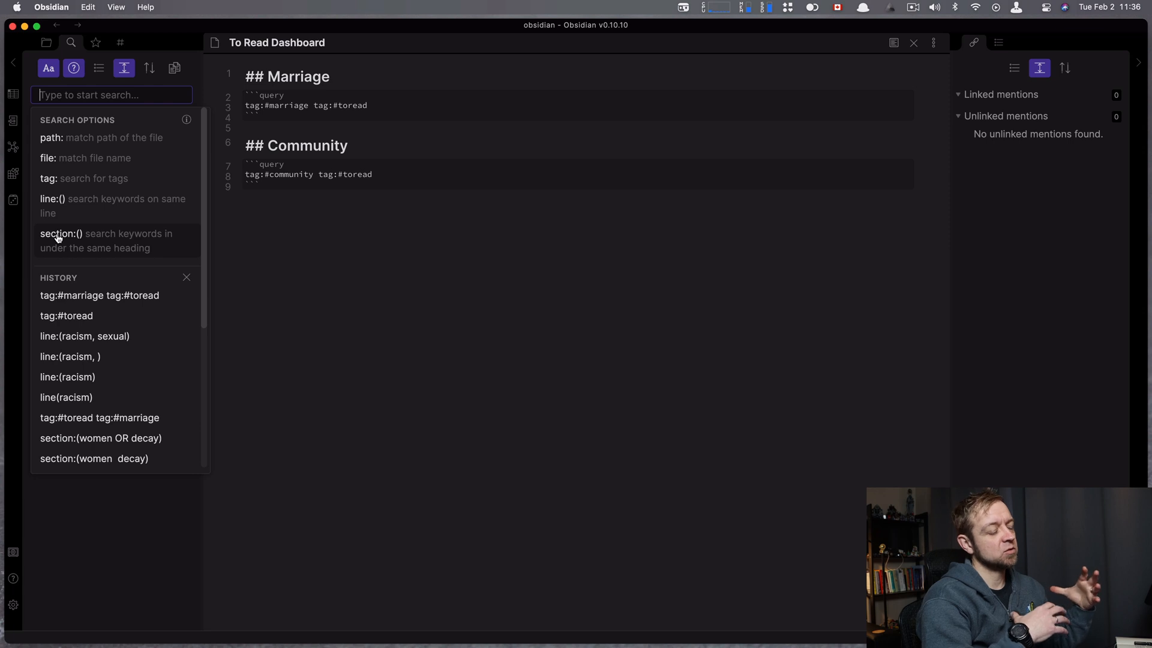
{"action": "mouse_move", "coordinate": [66, 238]}
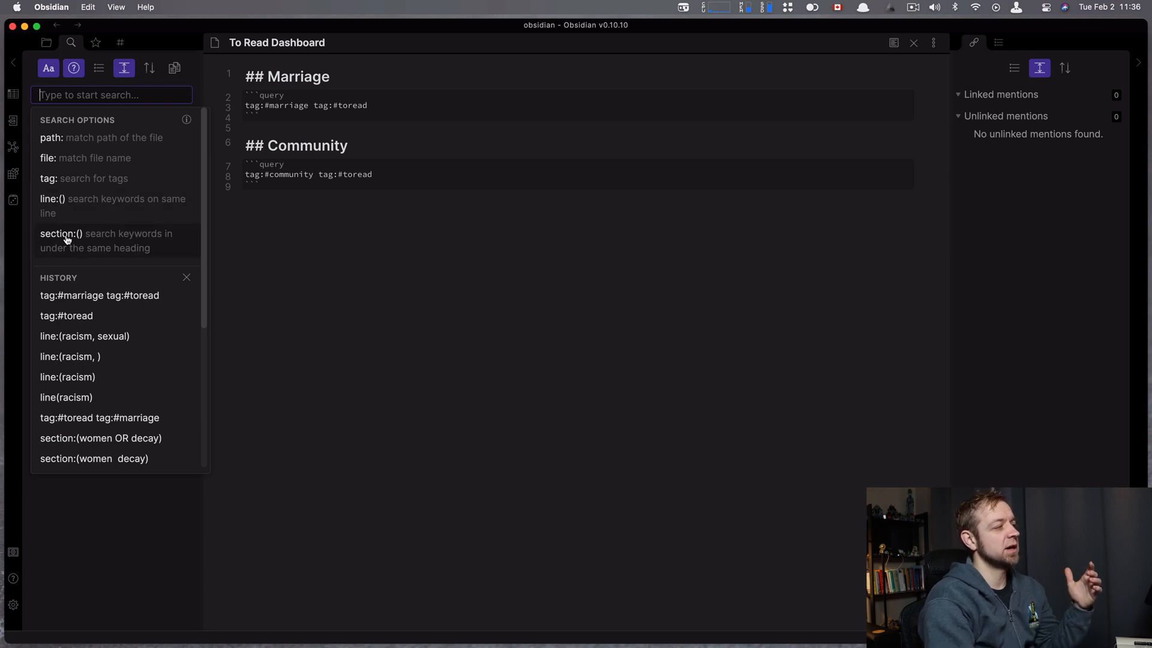